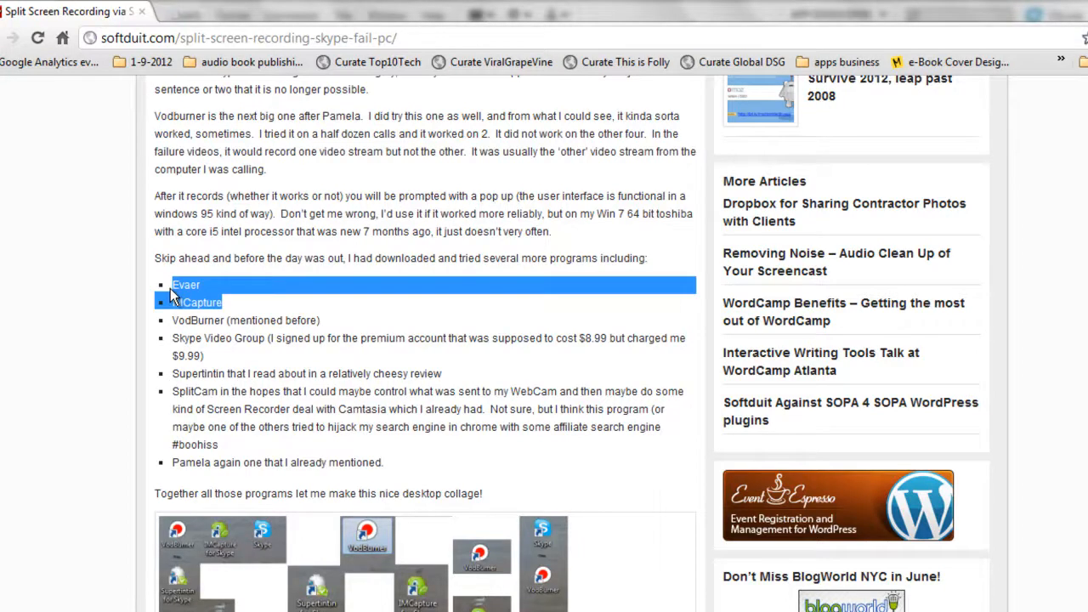
pyautogui.moveTo(367, 536)
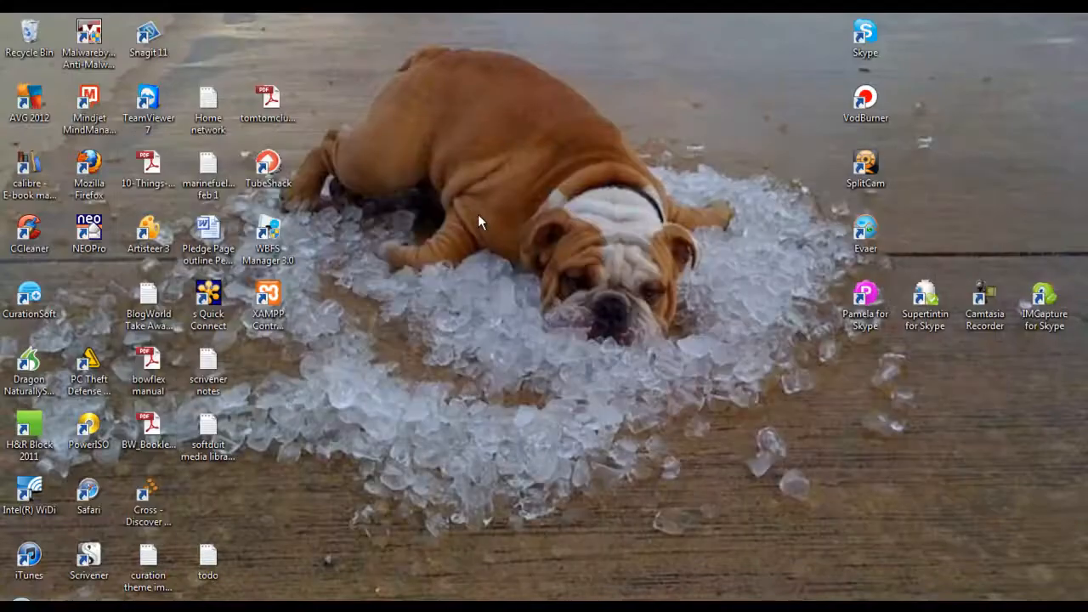
pyautogui.moveTo(957, 459)
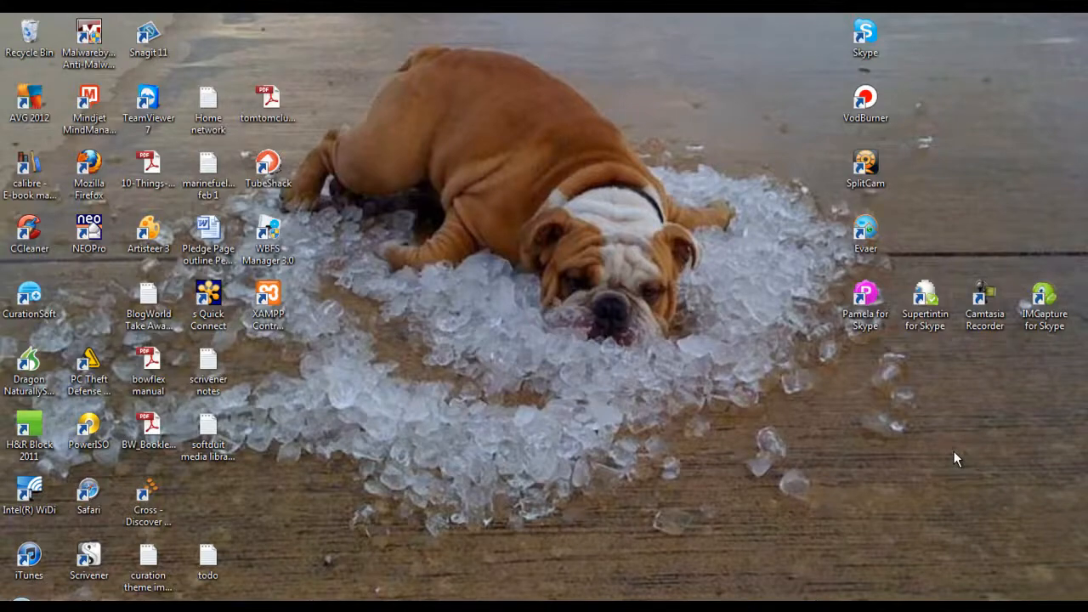
# Step: Launch VodBurner and dismiss the Evaer, Pamela for Skype and Supertintin interference warnings
pyautogui.doubleClick(866, 102)
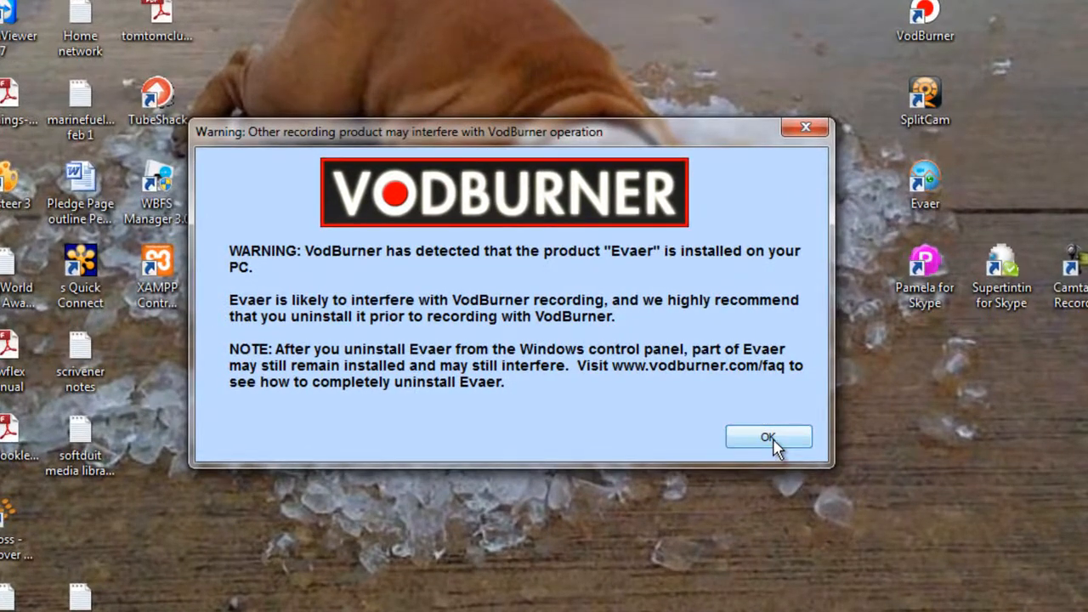
pyautogui.click(768, 436)
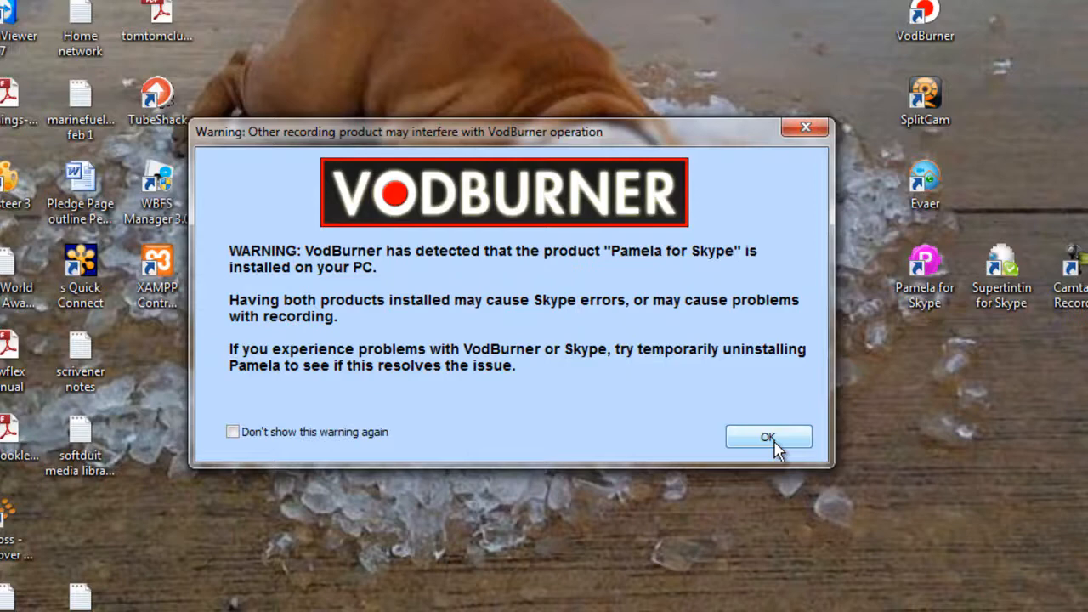
pyautogui.click(768, 436)
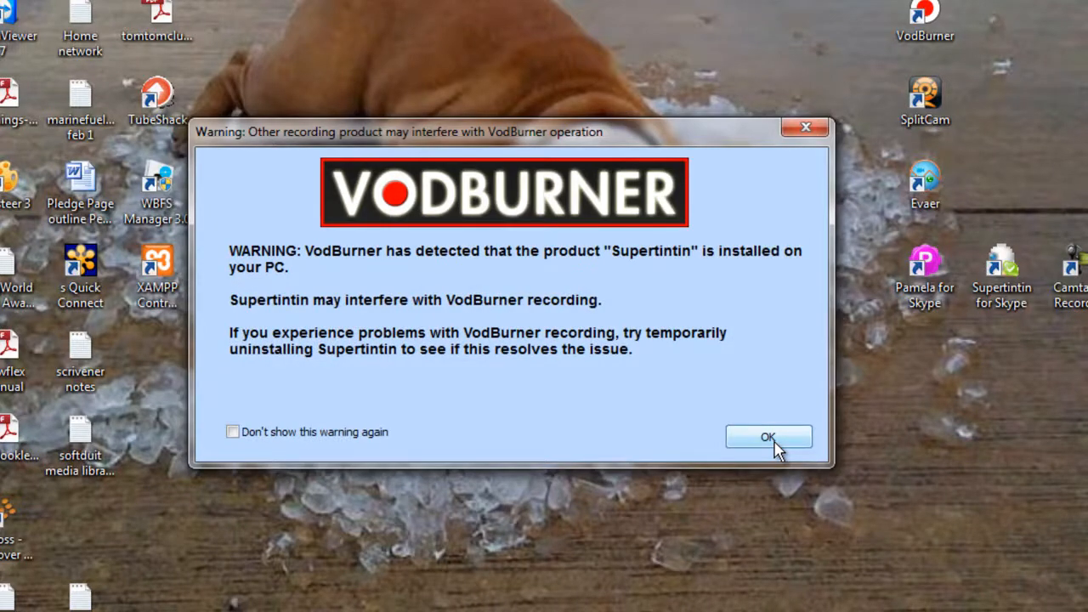
pyautogui.click(768, 437)
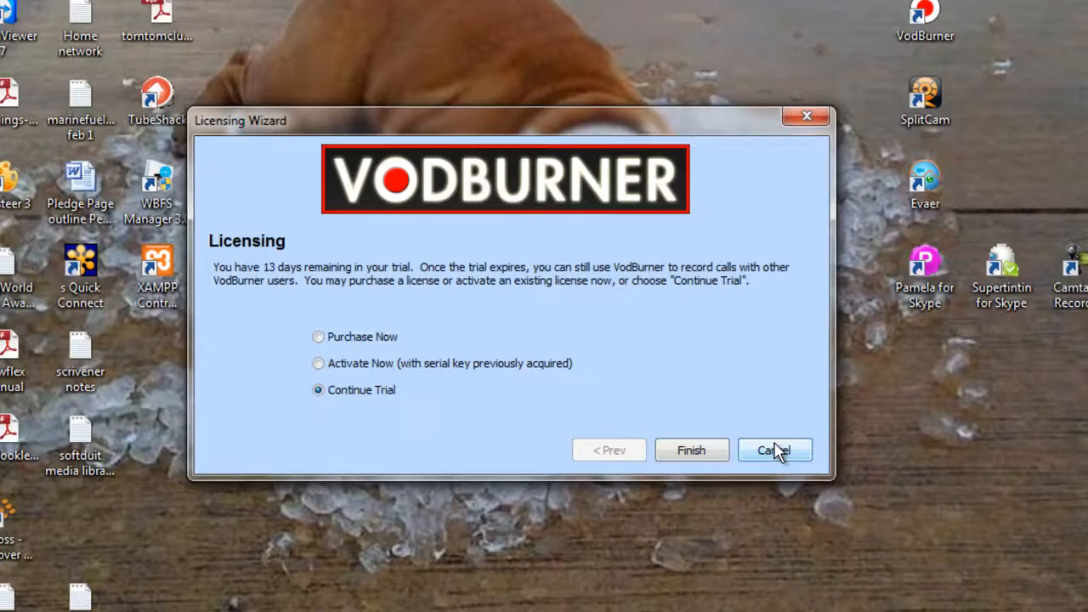
pyautogui.moveTo(691, 450)
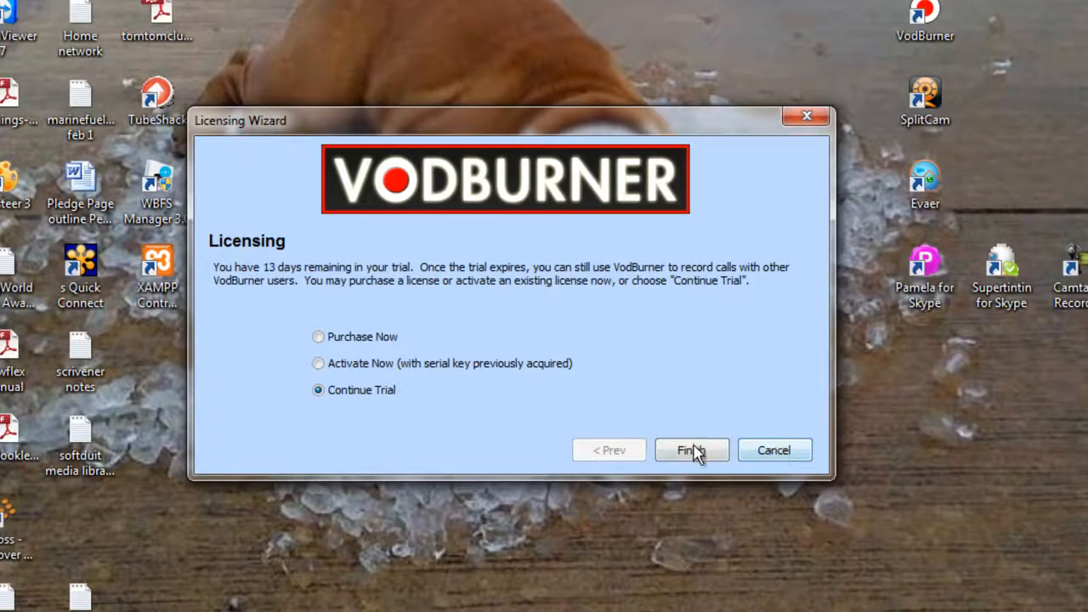
# Step: Keep Continue Trial, let VodBurner restart Skype, and dismiss the Skype introduction data error
pyautogui.click(691, 450)
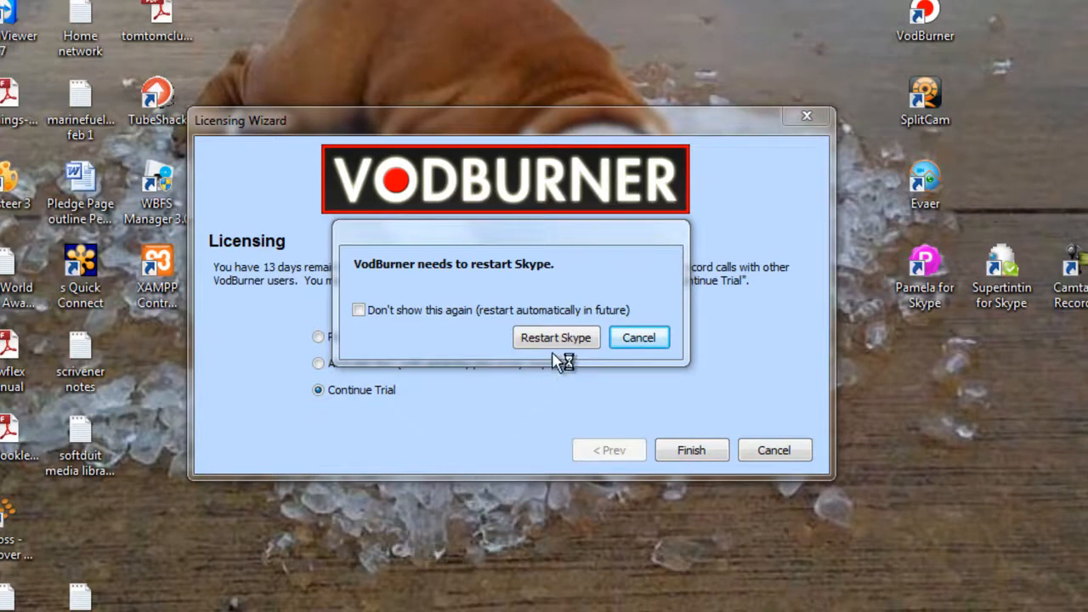
pyautogui.click(639, 337)
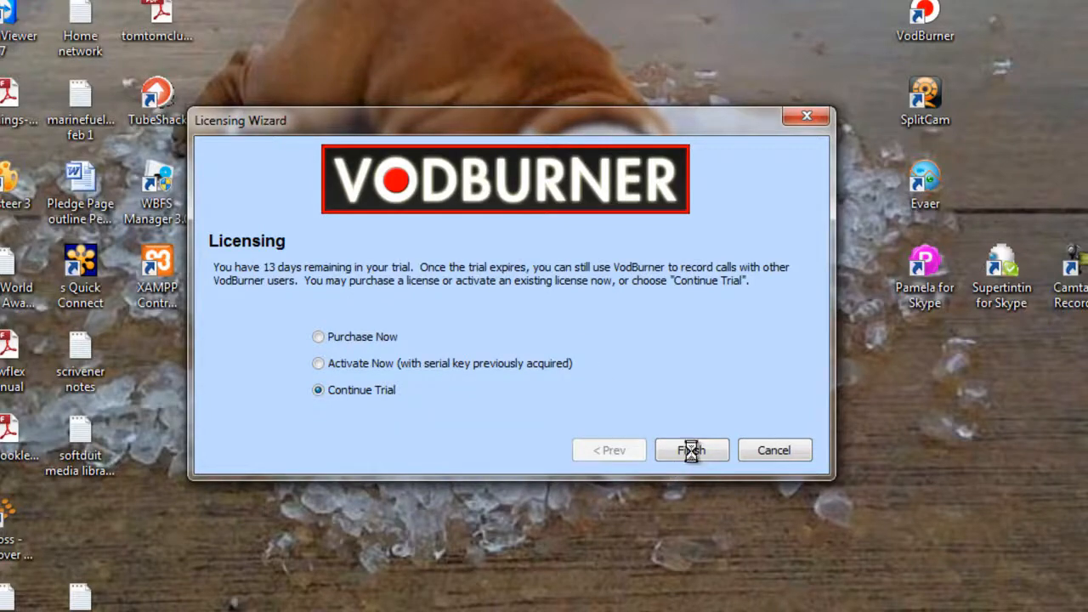
pyautogui.click(691, 450)
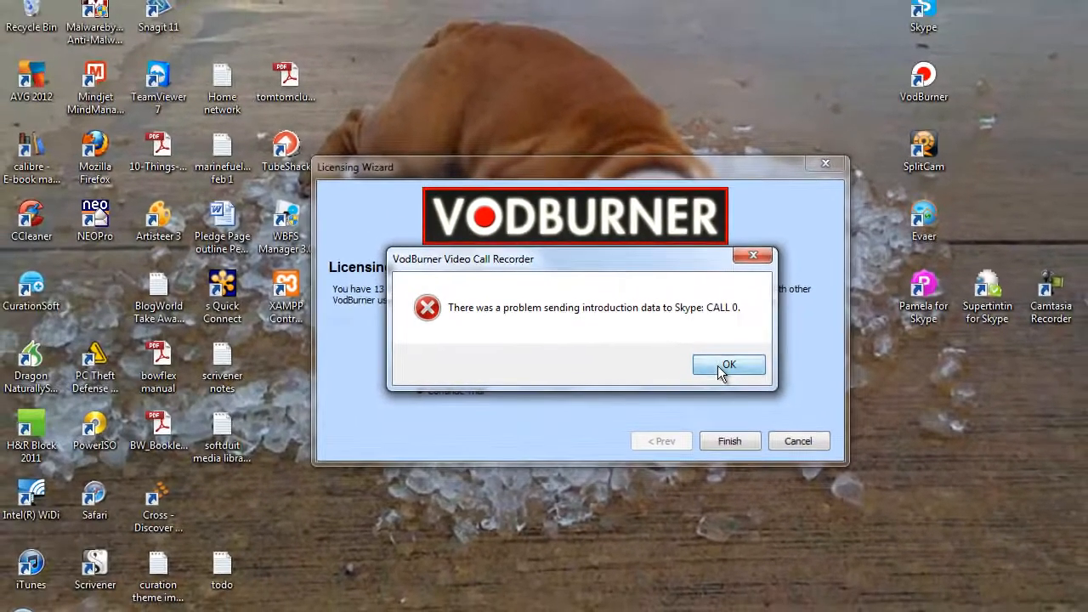
pyautogui.click(729, 364)
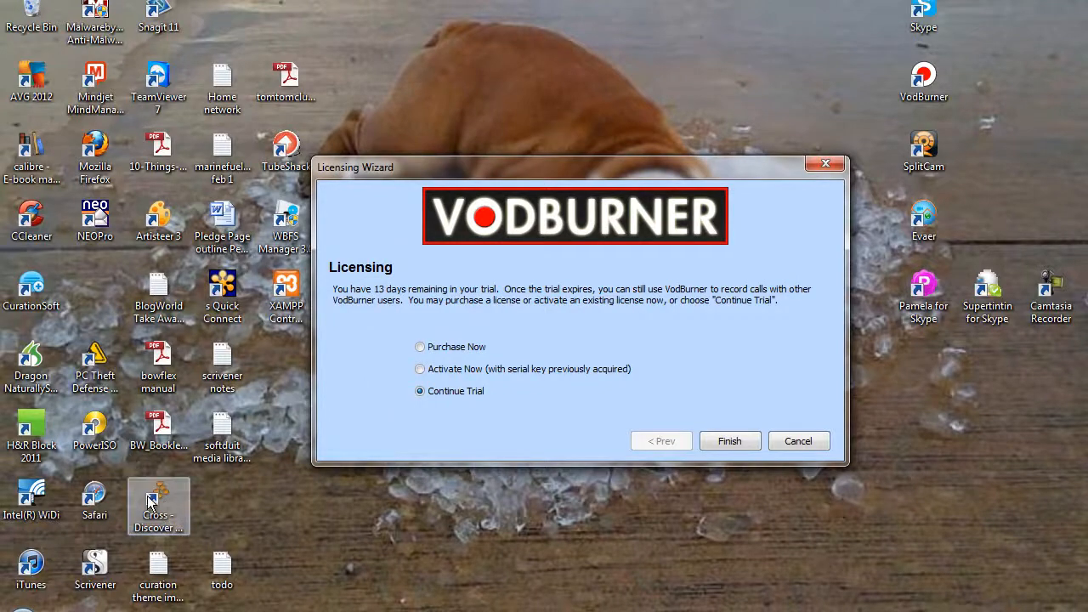
pyautogui.moveTo(76, 331)
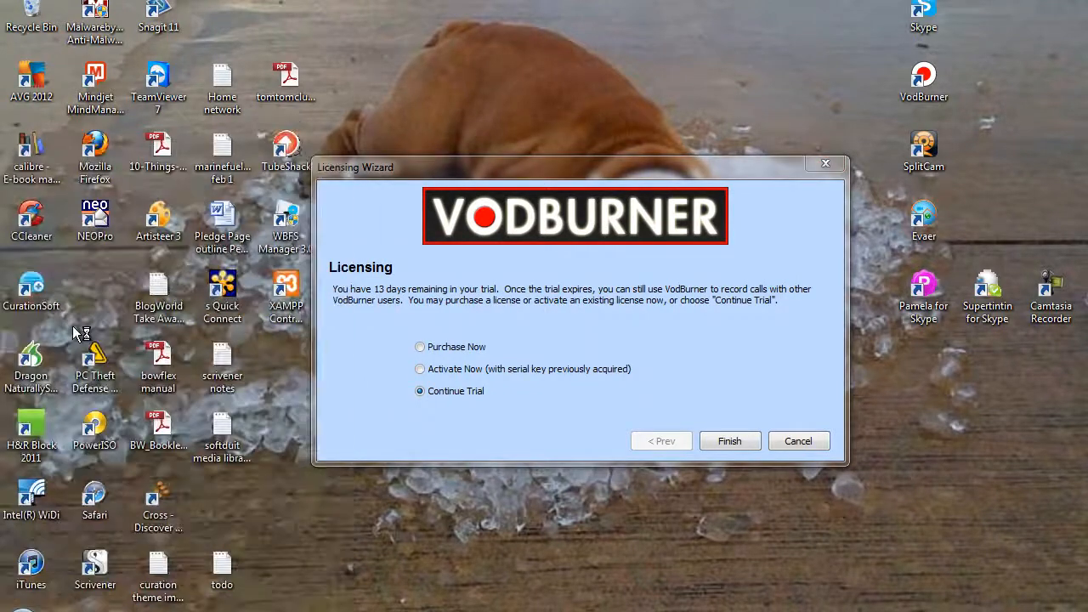
pyautogui.click(729, 441)
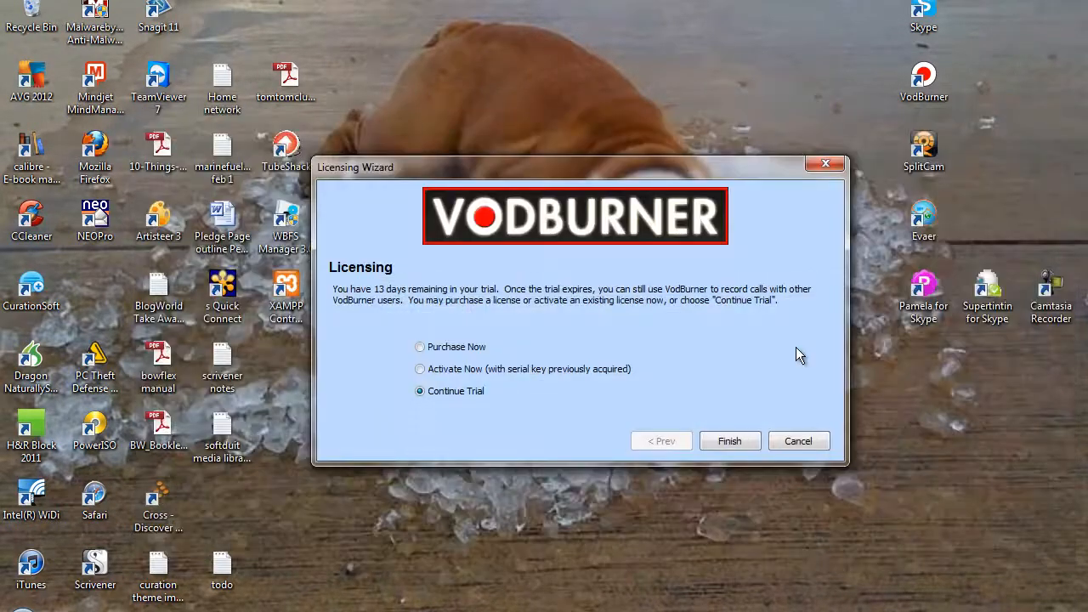
# Step: Finish the trial licensing wizard and move the Call Details window to screen centre
pyautogui.click(728, 440)
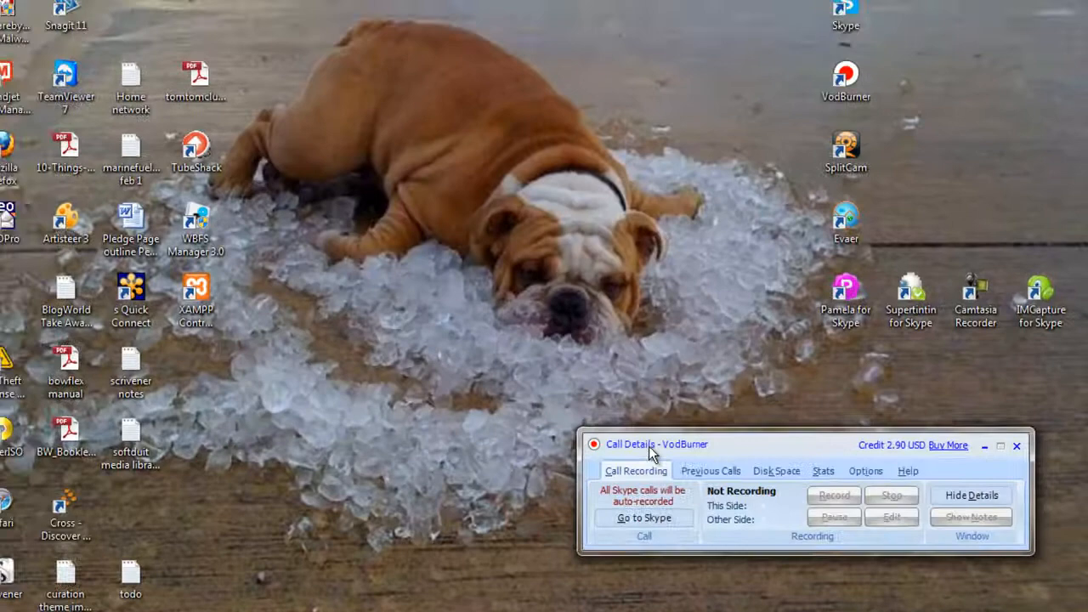
pyautogui.moveTo(629, 444); pyautogui.dragTo(455, 142)
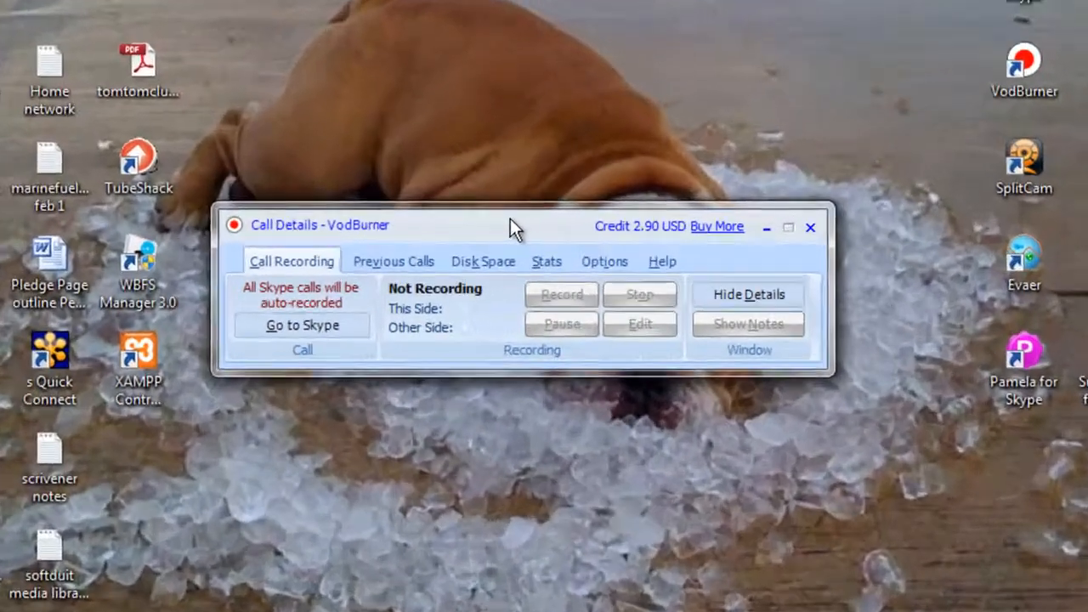
pyautogui.moveTo(510, 225); pyautogui.dragTo(302, 230)
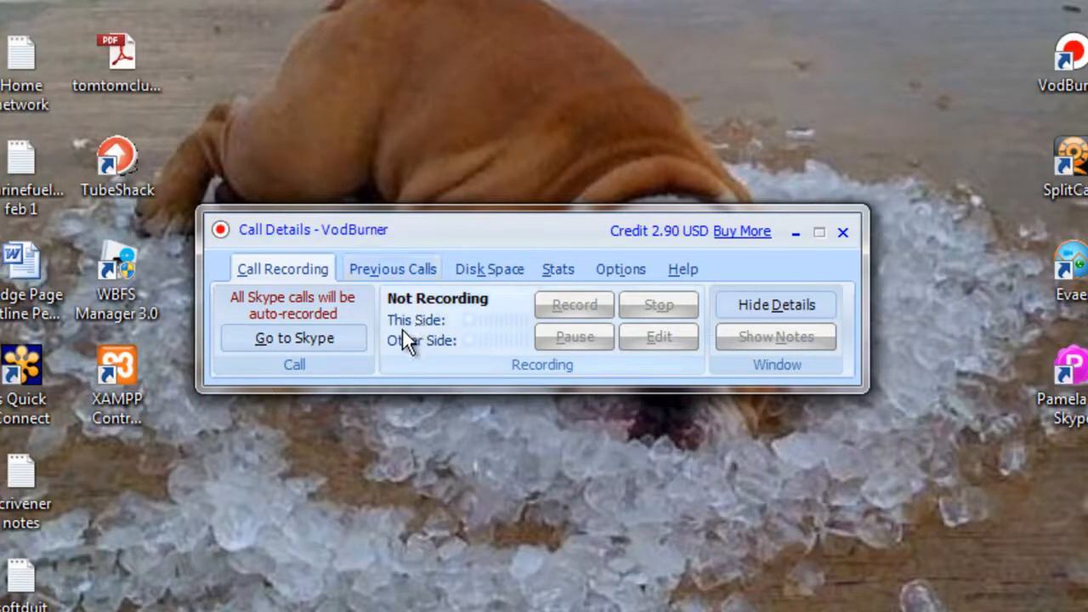
pyautogui.moveTo(400, 310)
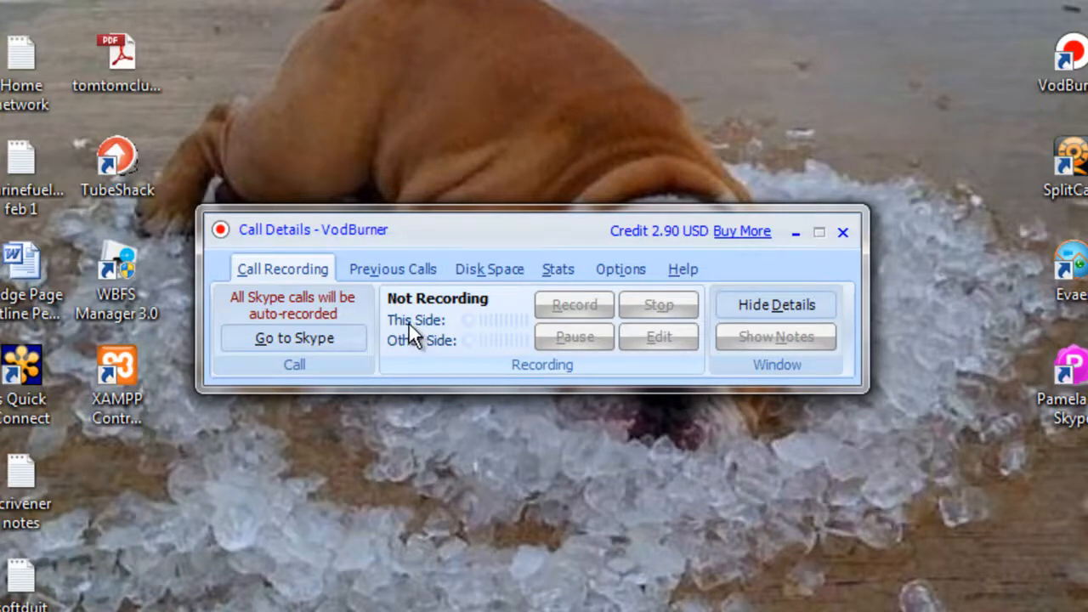
pyautogui.moveTo(612, 324)
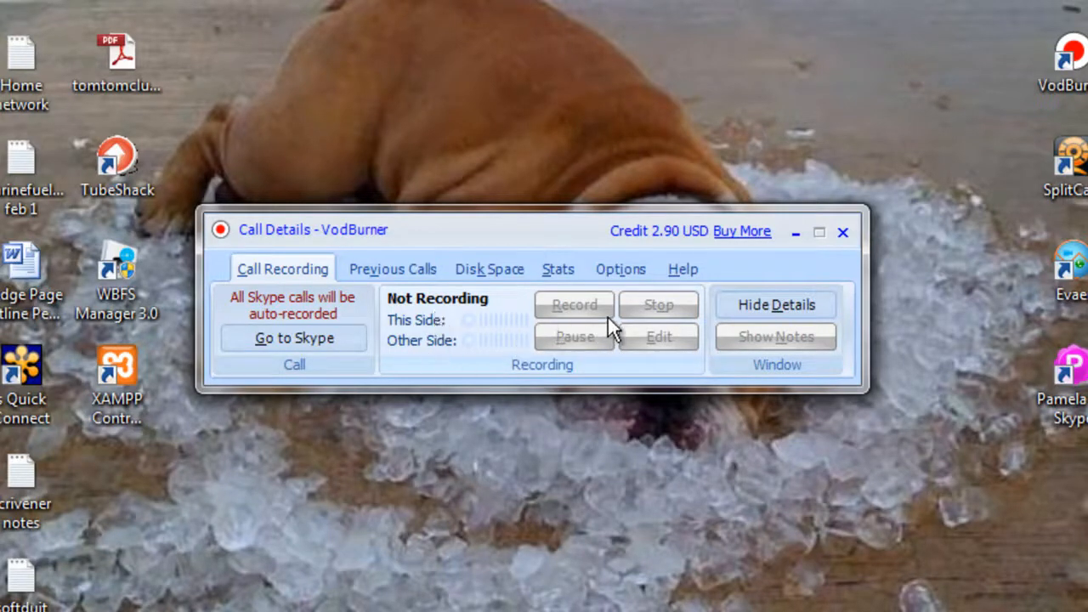
pyautogui.moveTo(413, 284)
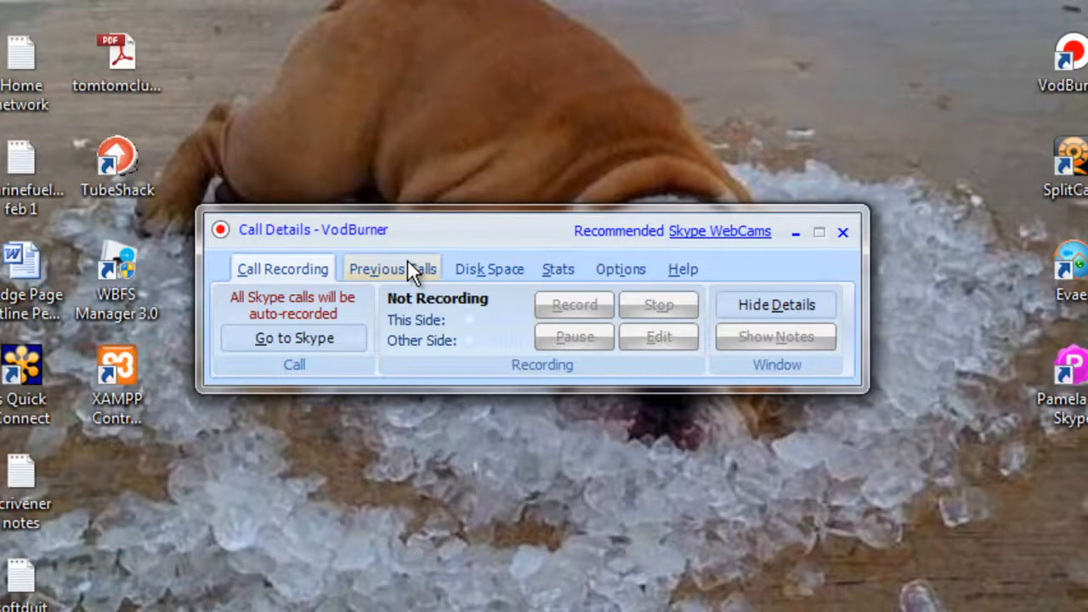
# Step: Step through the Previous Calls, Disk Space and Stats pages, ending on Options
pyautogui.click(392, 268)
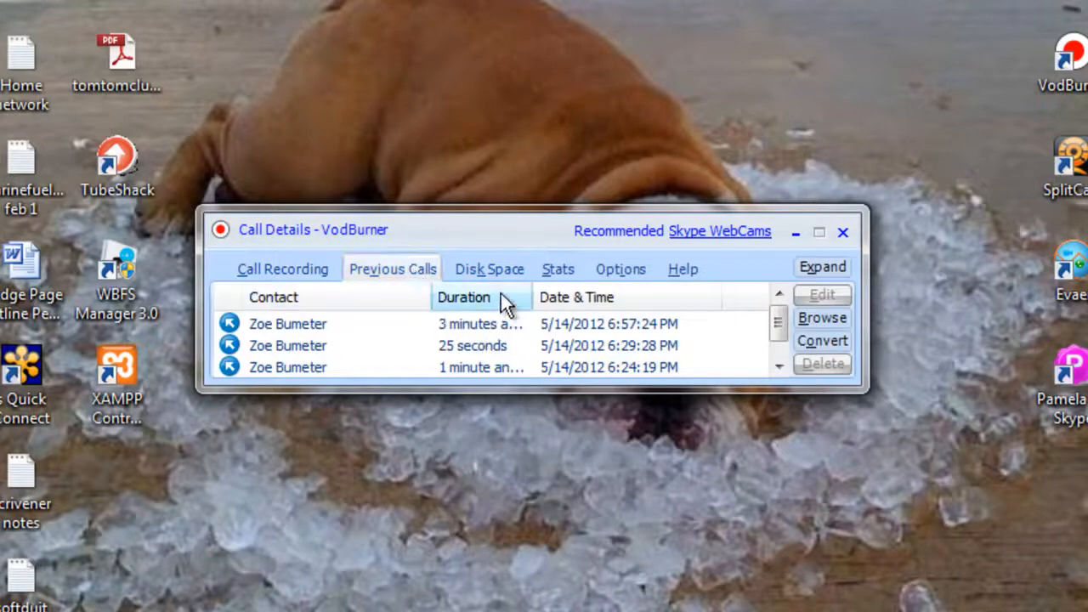
pyautogui.click(489, 269)
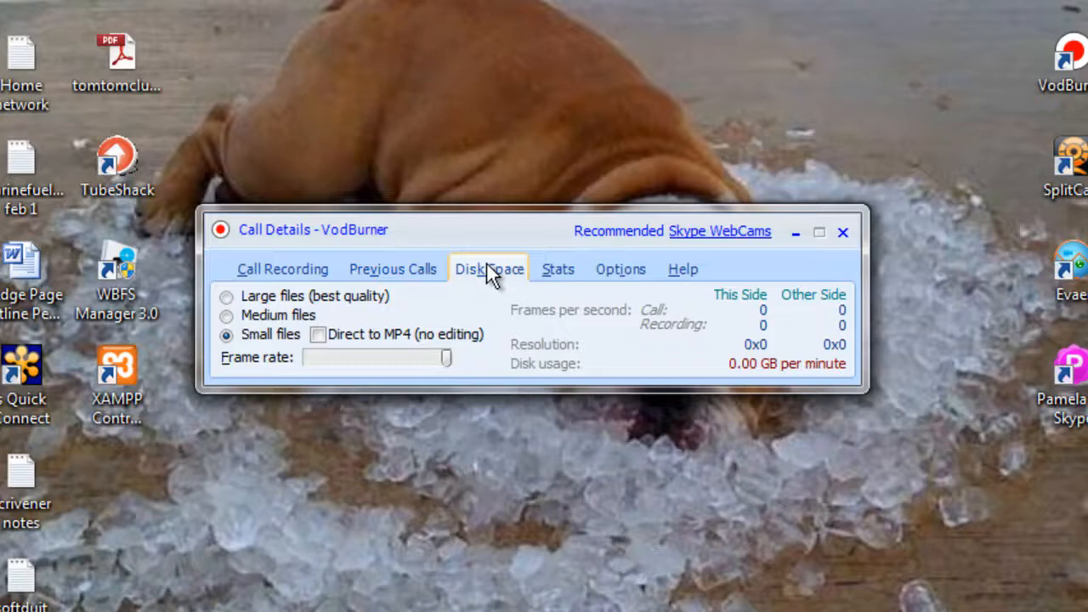
pyautogui.moveTo(557, 269)
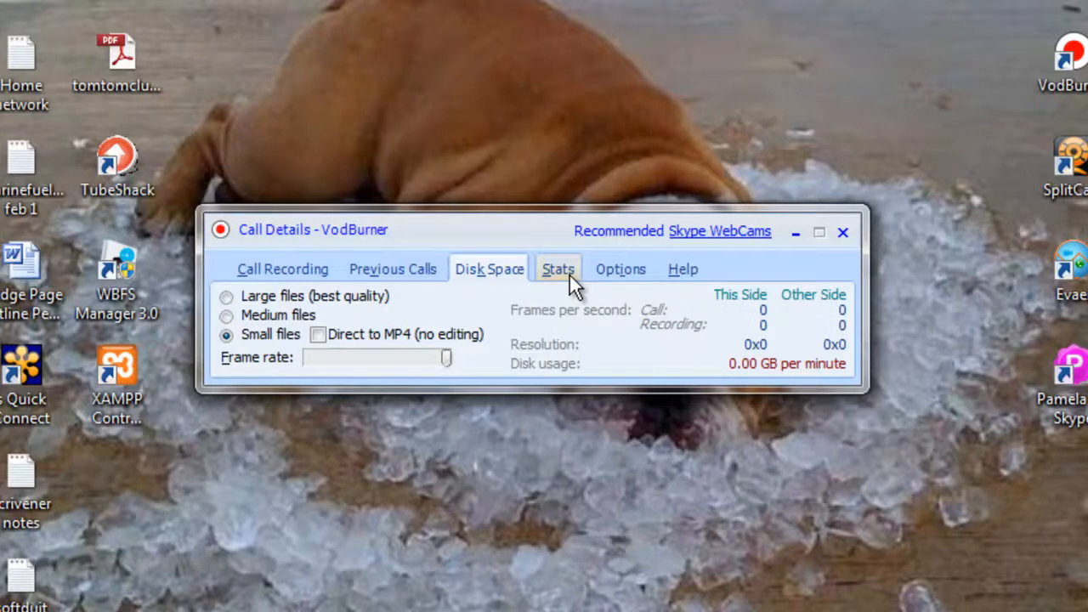
pyautogui.click(558, 269)
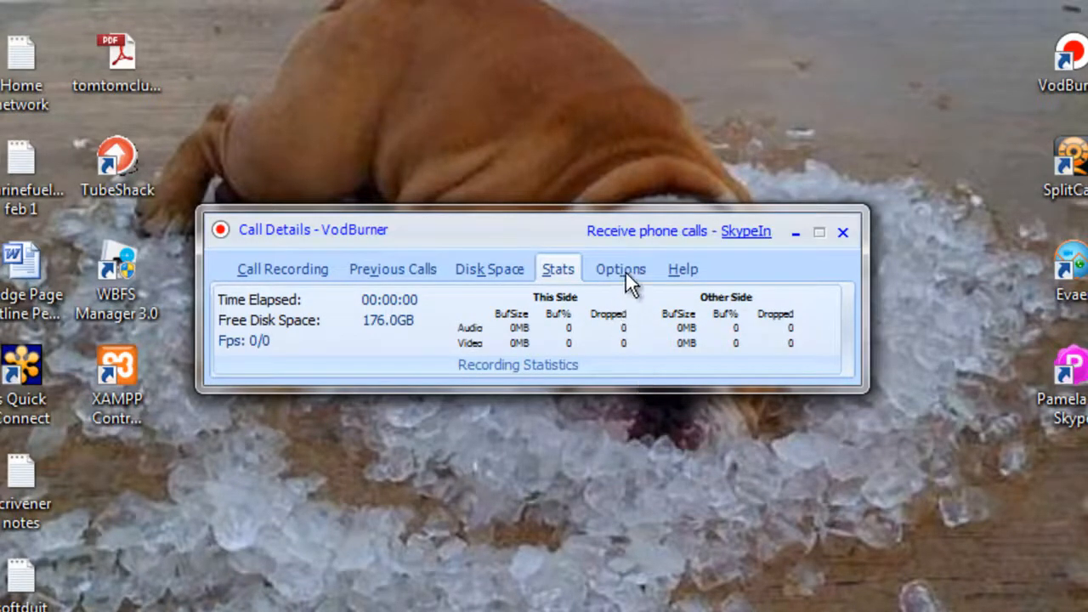
pyautogui.click(621, 269)
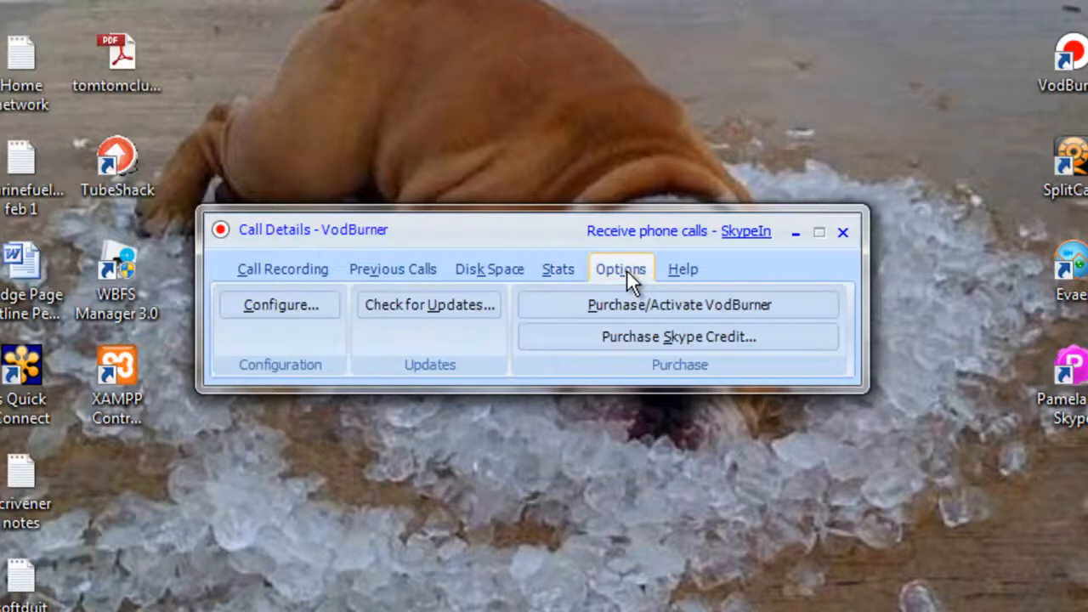
pyautogui.moveTo(281, 304)
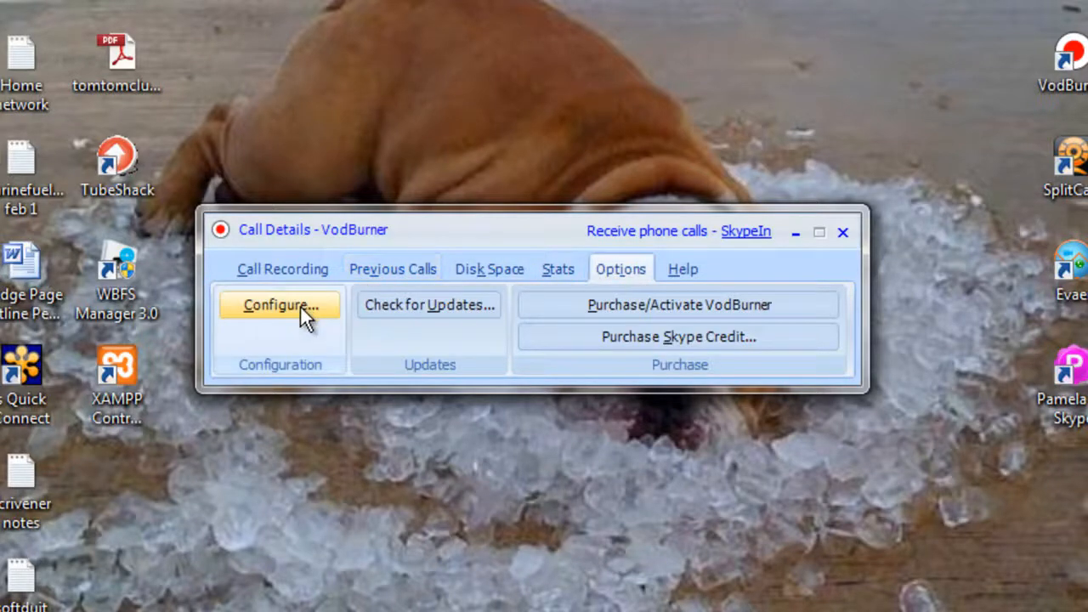
# Step: Uncheck 'Start VodBurner when I start Windows' and review the Recording settings
pyautogui.click(279, 305)
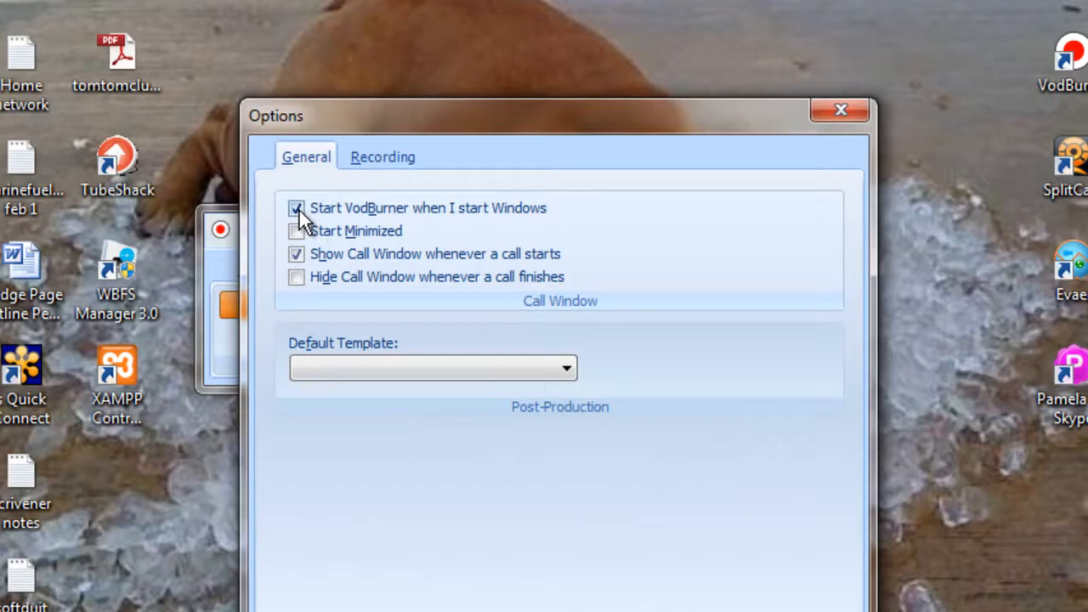
pyautogui.click(296, 208)
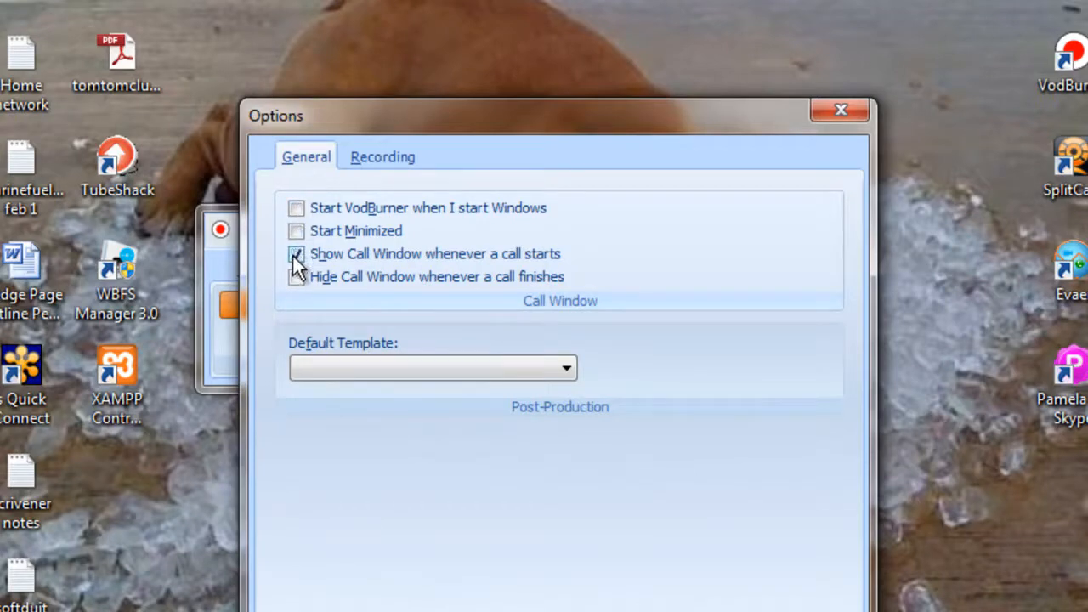
pyautogui.click(295, 254)
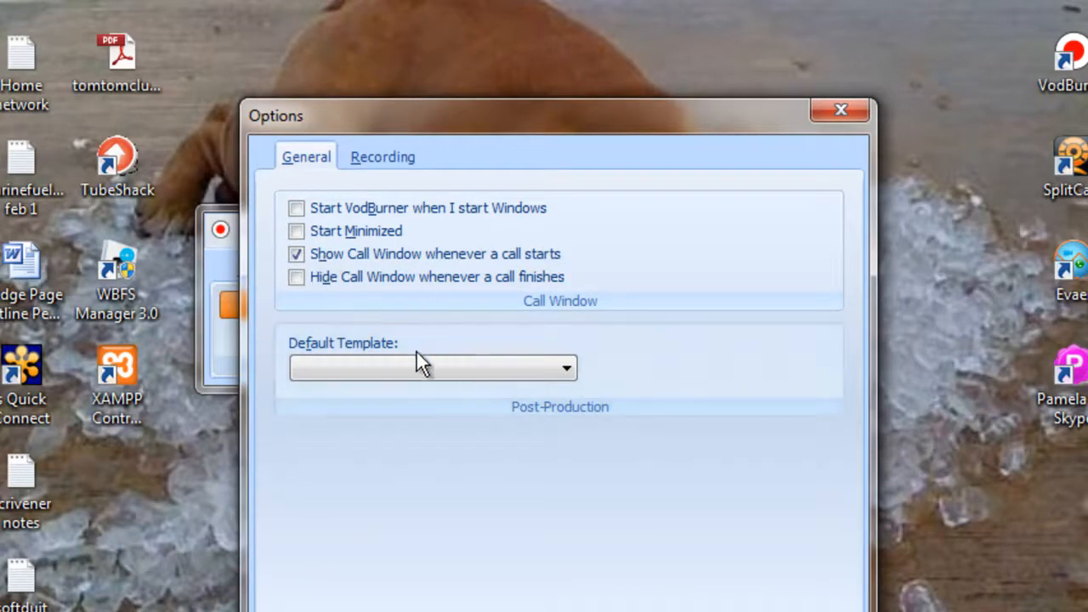
pyautogui.moveTo(592, 557)
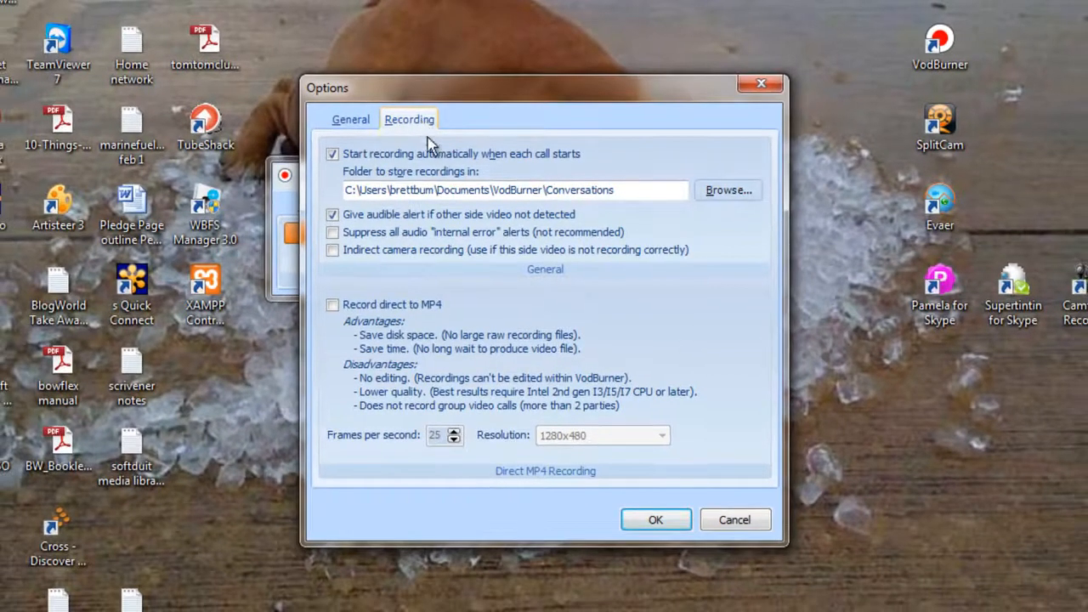
pyautogui.moveTo(521, 279)
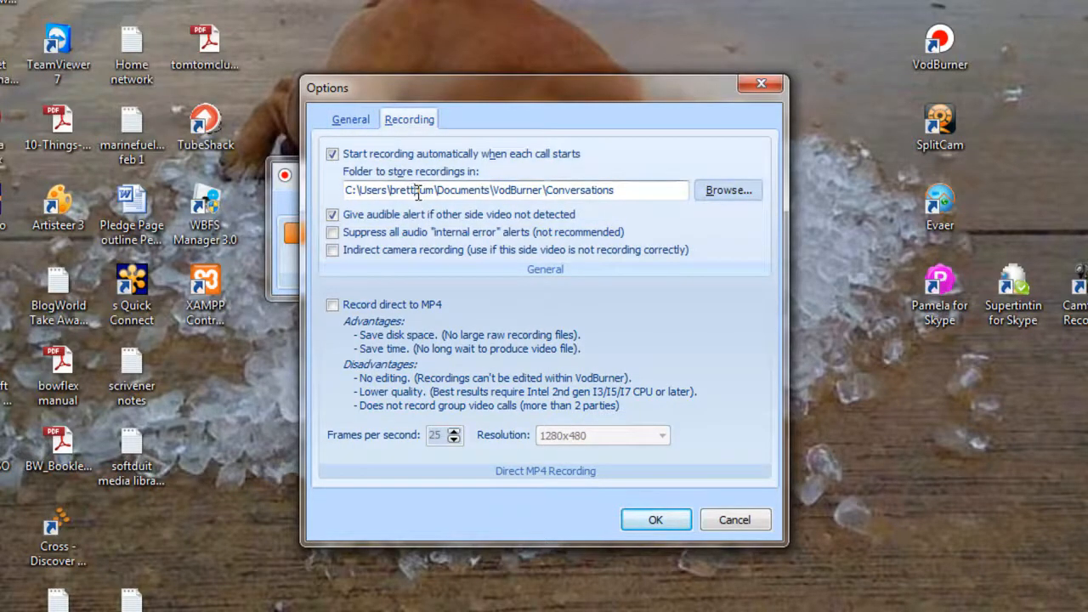
pyautogui.click(350, 119)
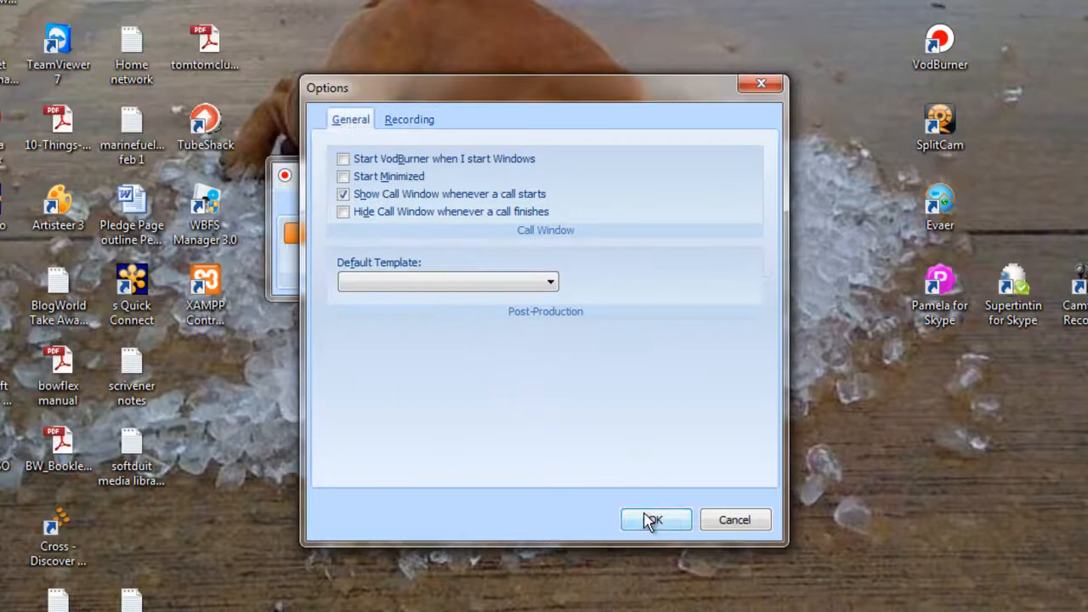
pyautogui.click(656, 519)
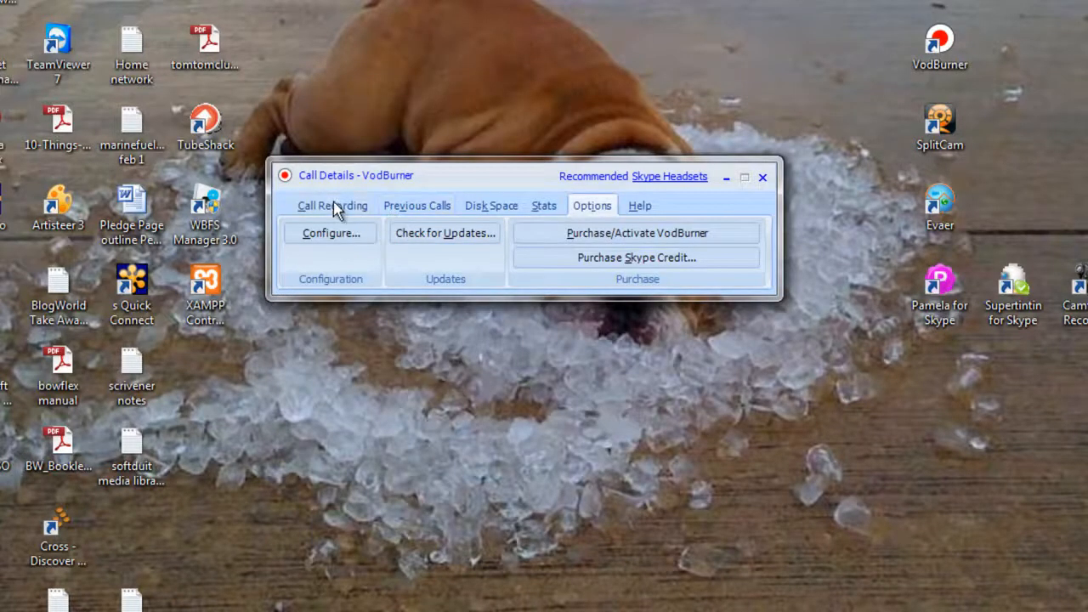
pyautogui.click(331, 204)
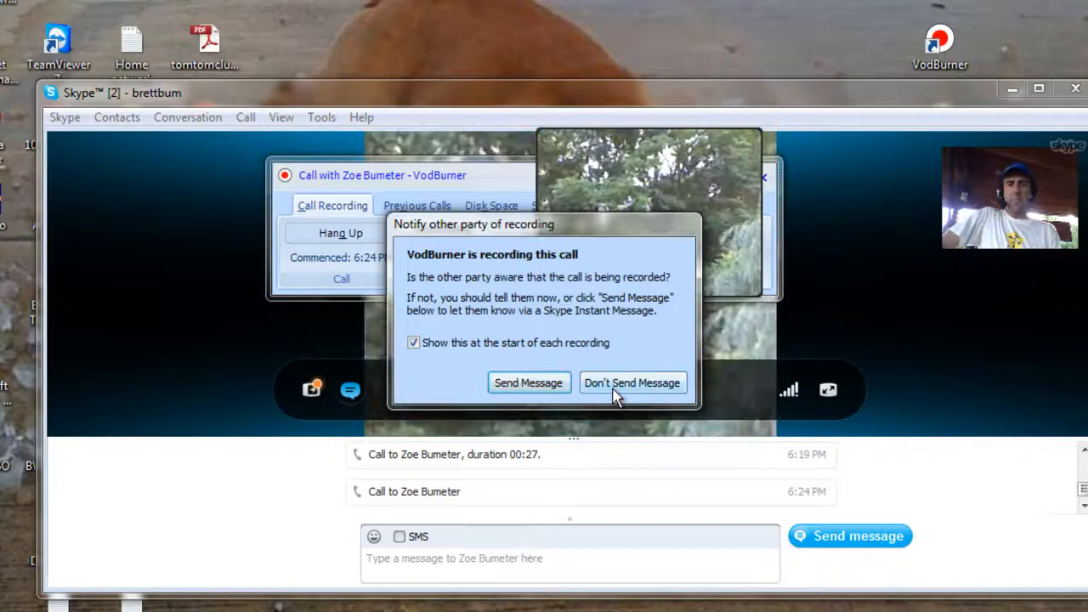
pyautogui.click(633, 383)
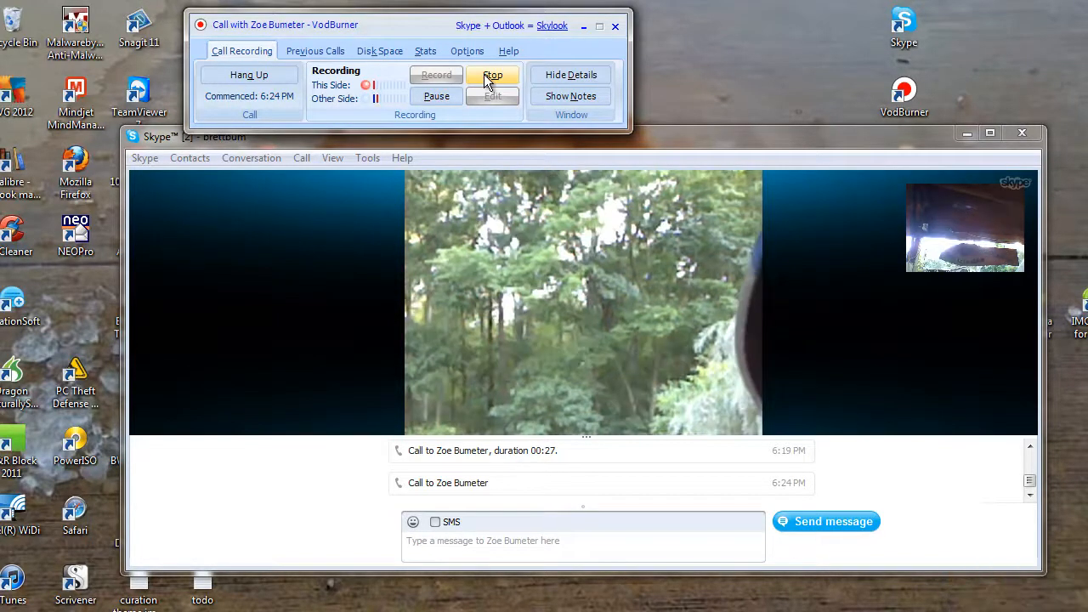
pyautogui.click(492, 75)
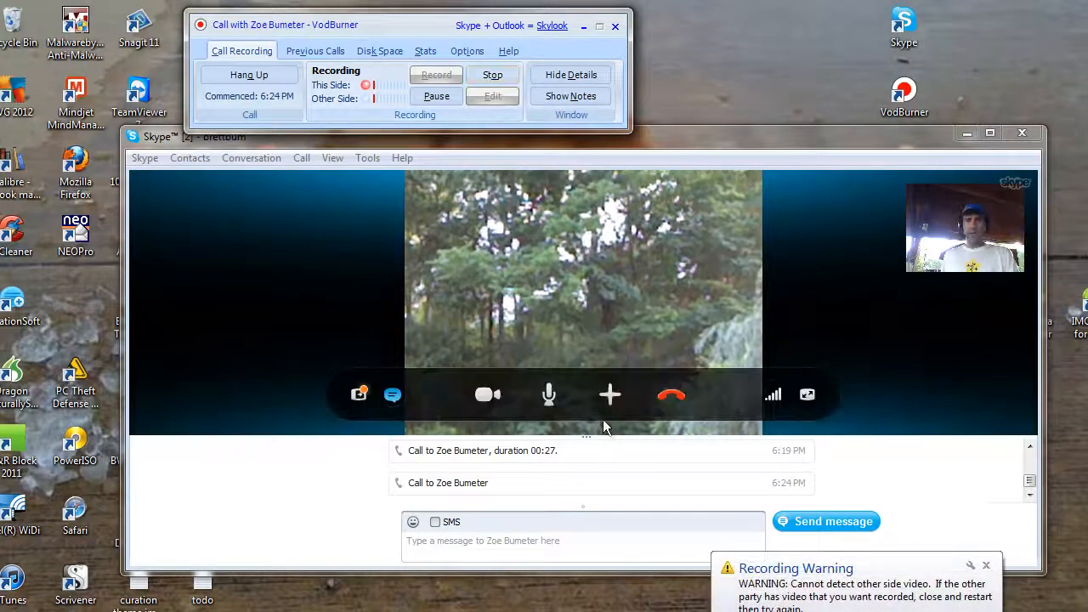
pyautogui.click(986, 564)
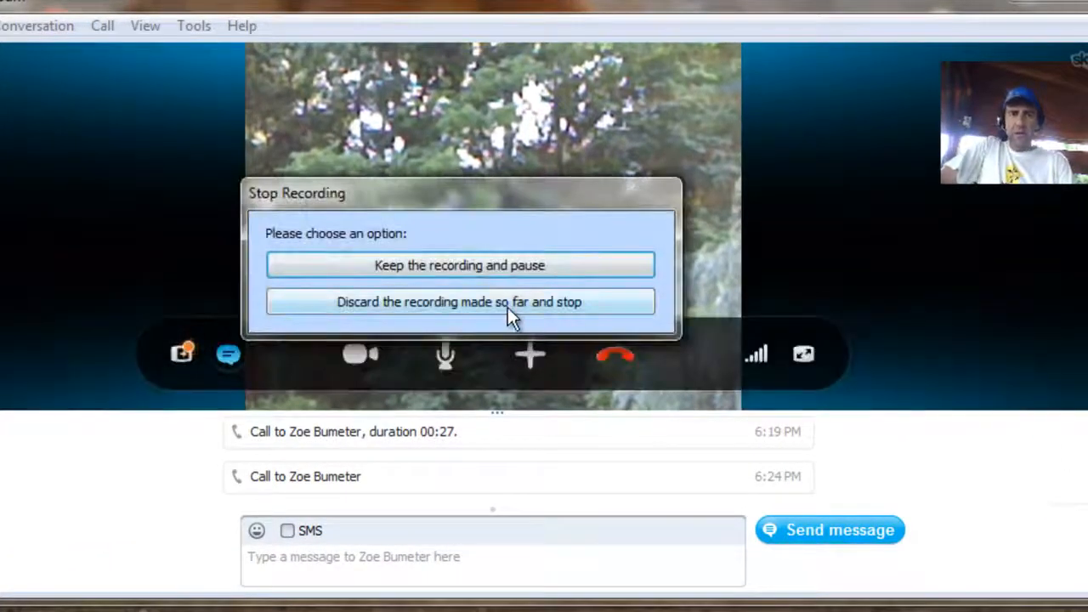
pyautogui.click(459, 302)
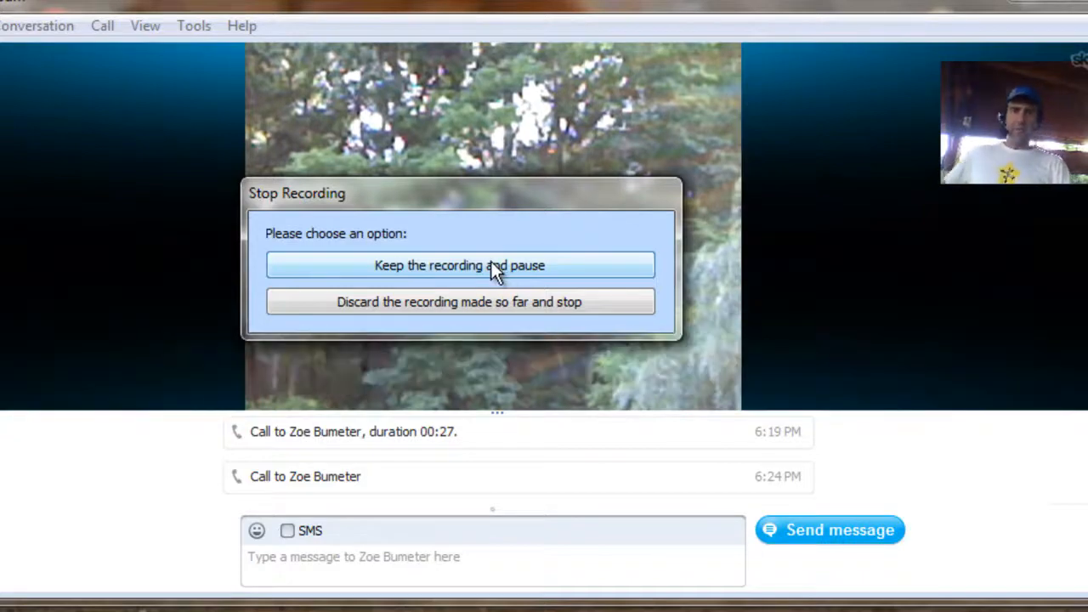
pyautogui.click(459, 265)
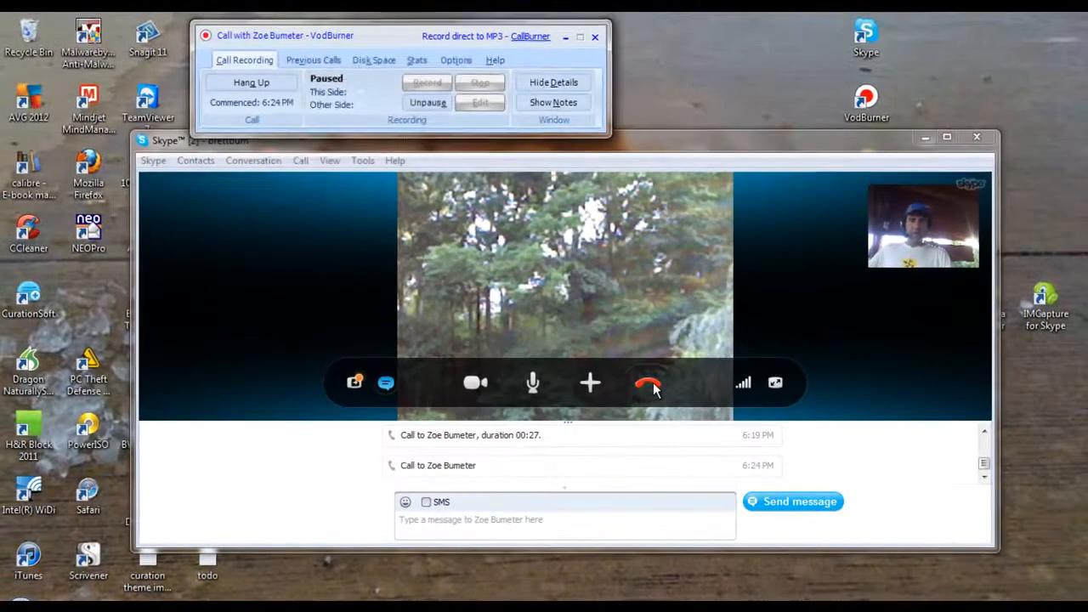
# Step: Hang up the Skype call with the red button so the recorded-call dialog appears
pyautogui.click(649, 382)
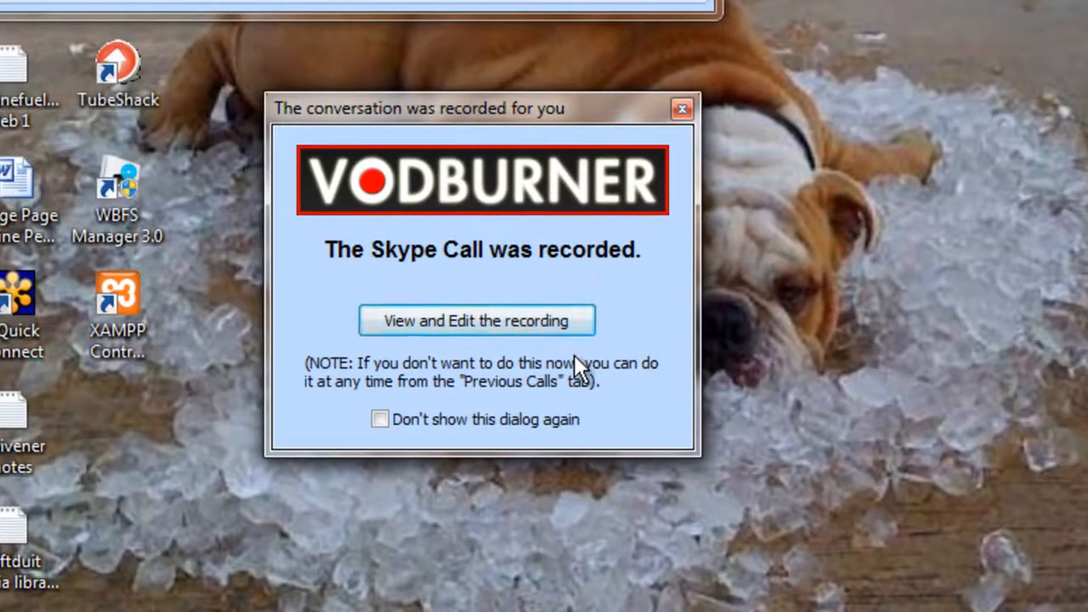
pyautogui.moveTo(625, 323)
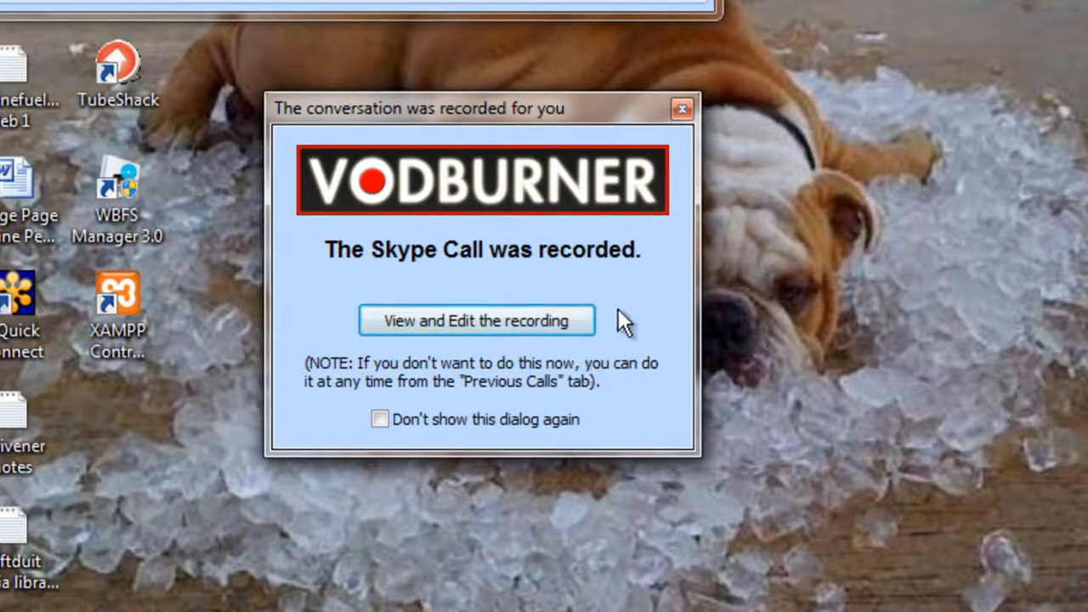
pyautogui.moveTo(591, 336)
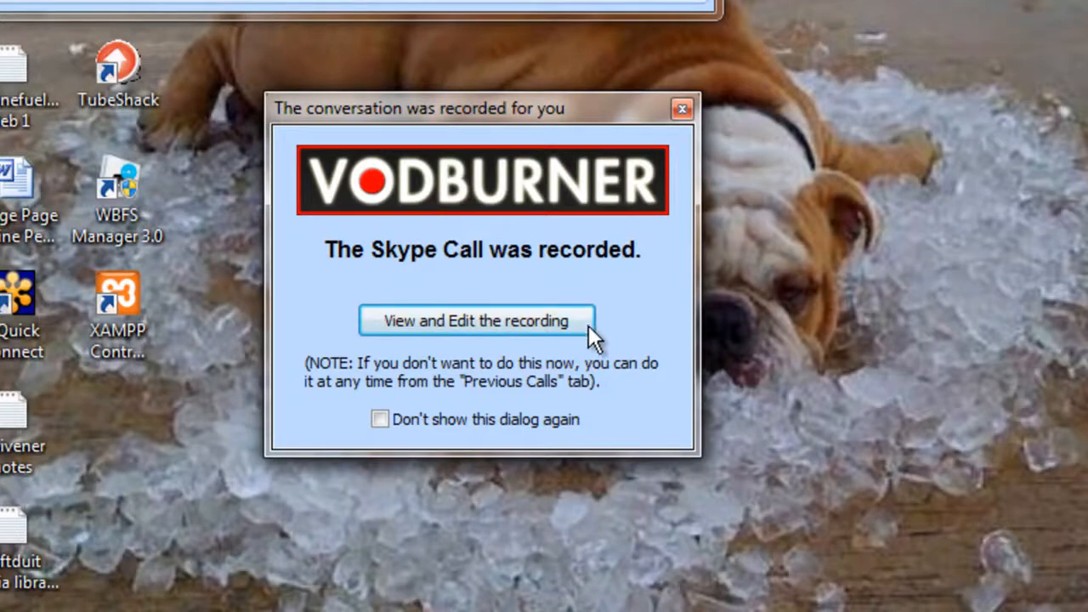
pyautogui.moveTo(549, 332)
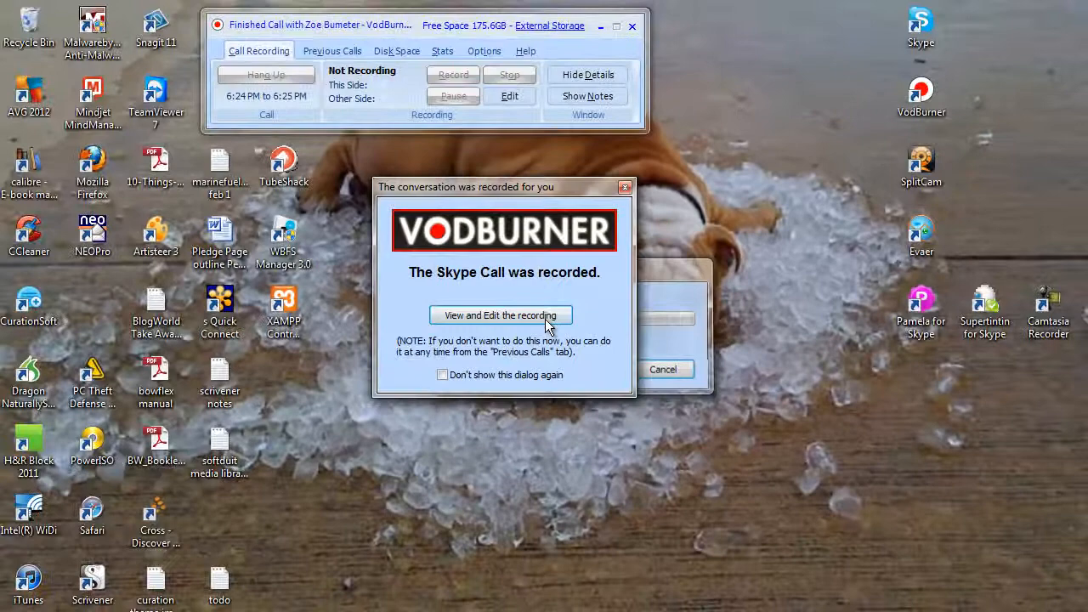
pyautogui.click(501, 315)
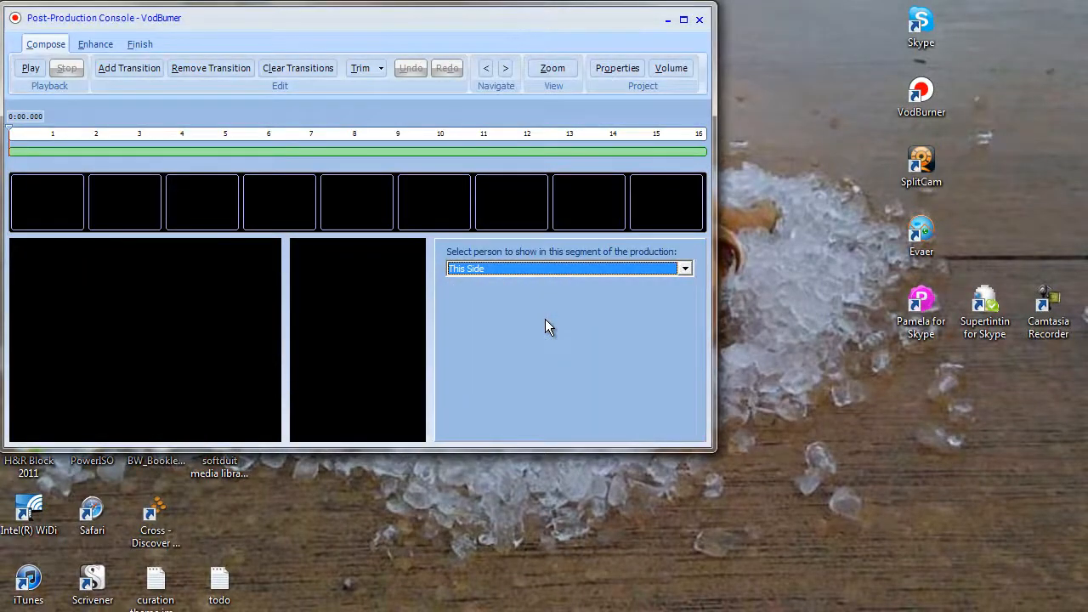
pyautogui.moveTo(530, 281)
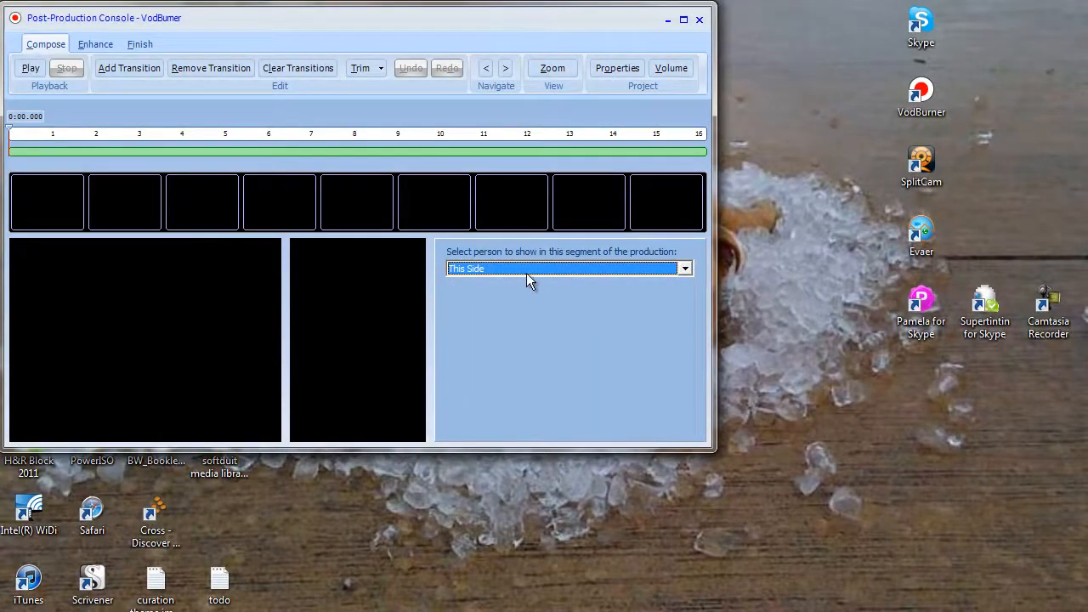
pyautogui.click(685, 269)
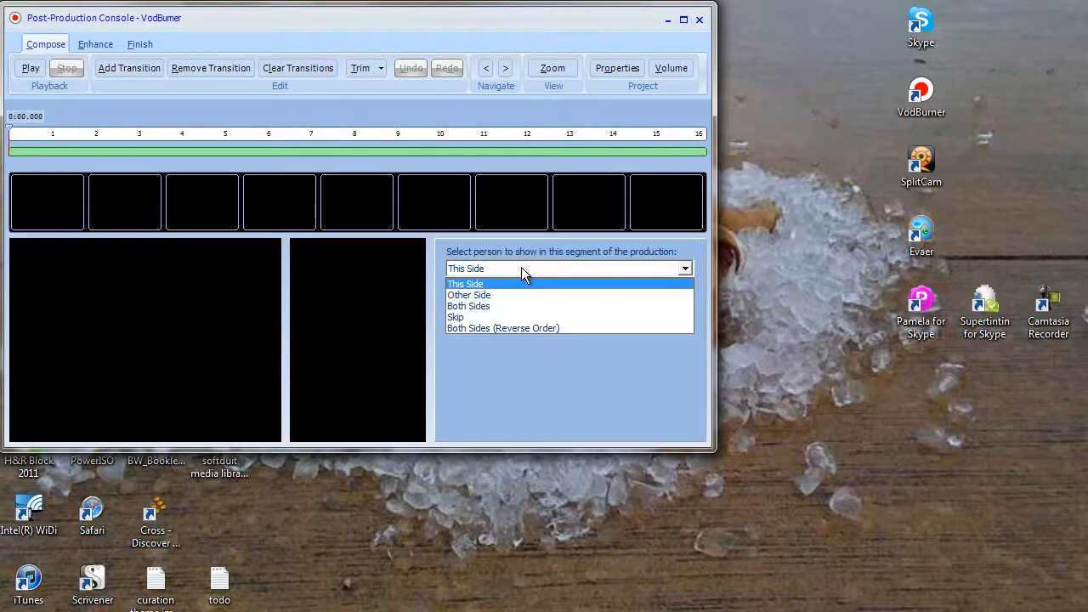
pyautogui.click(469, 306)
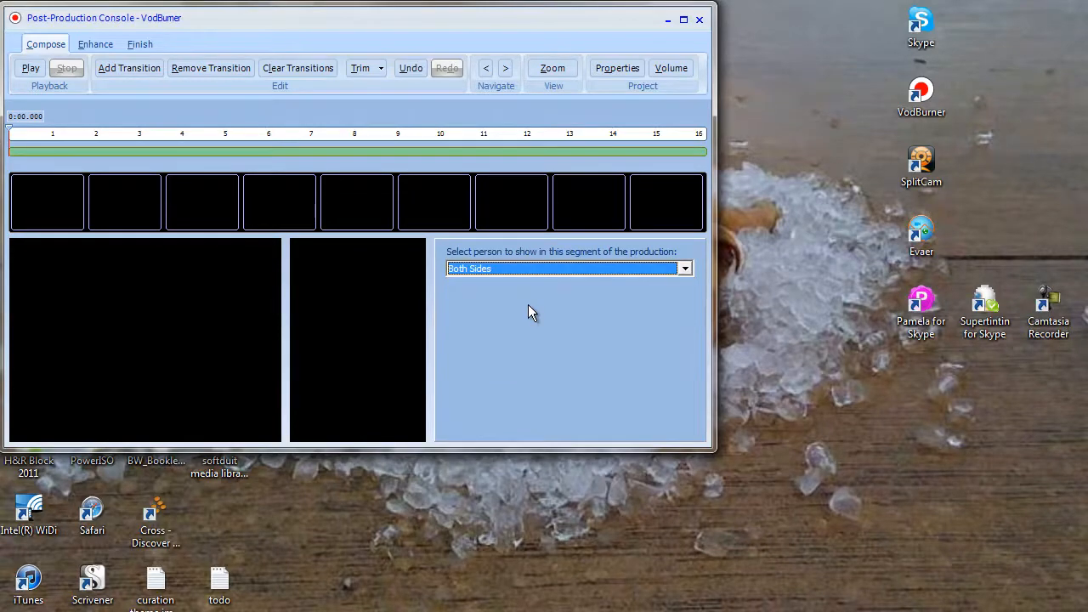
pyautogui.click(685, 268)
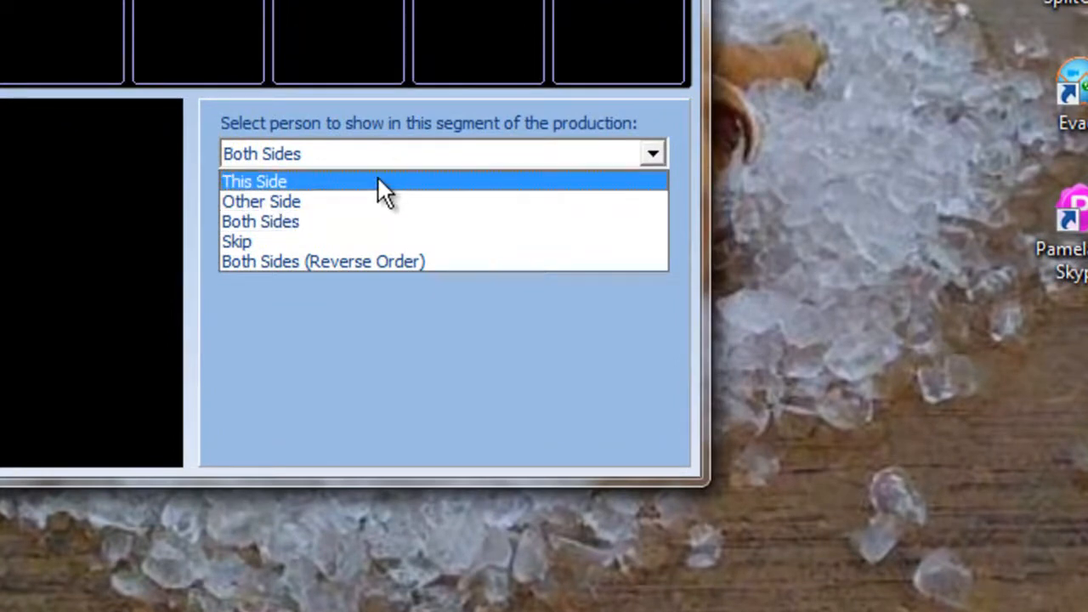
pyautogui.moveTo(396, 225)
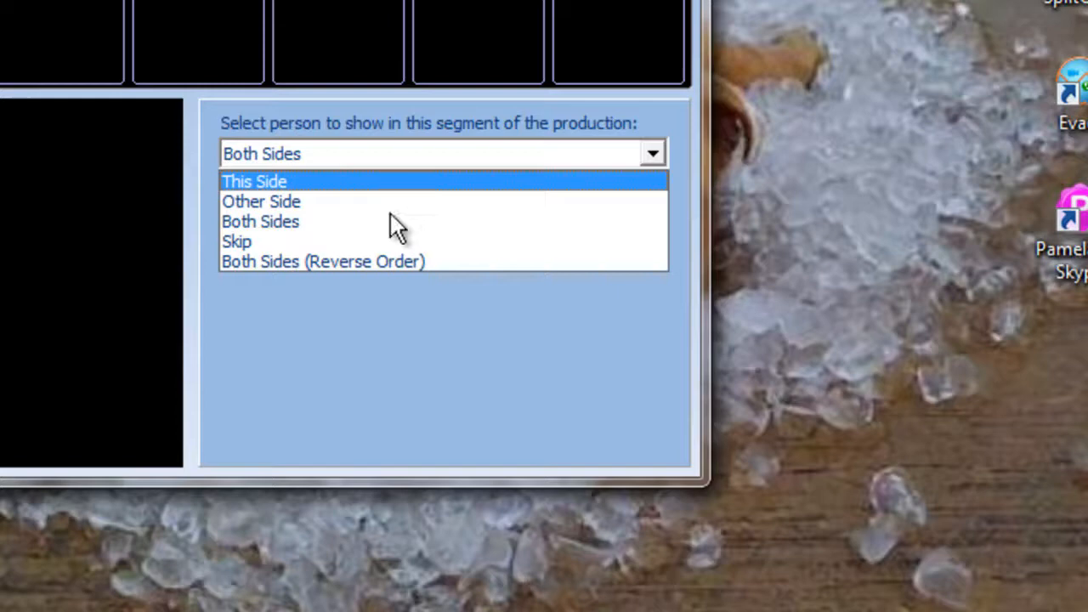
pyautogui.moveTo(395, 225)
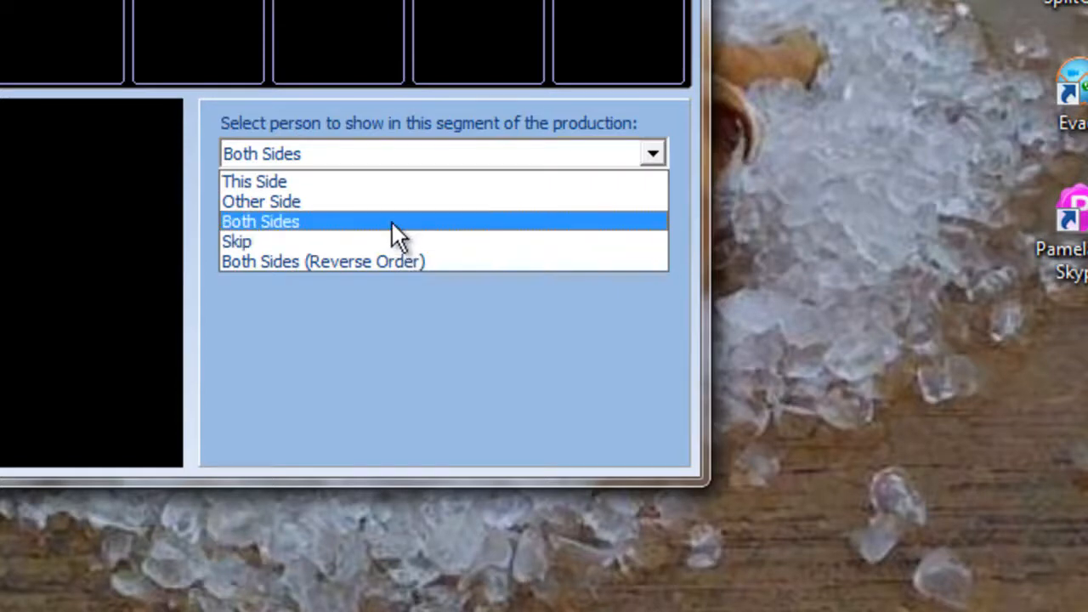
pyautogui.click(261, 221)
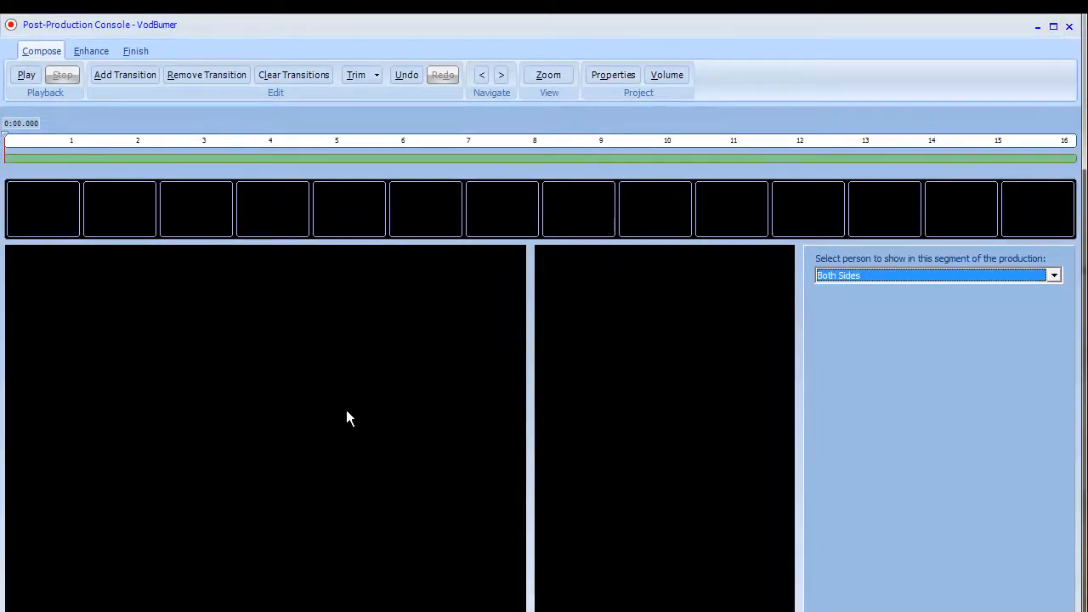
pyautogui.moveTo(14, 147)
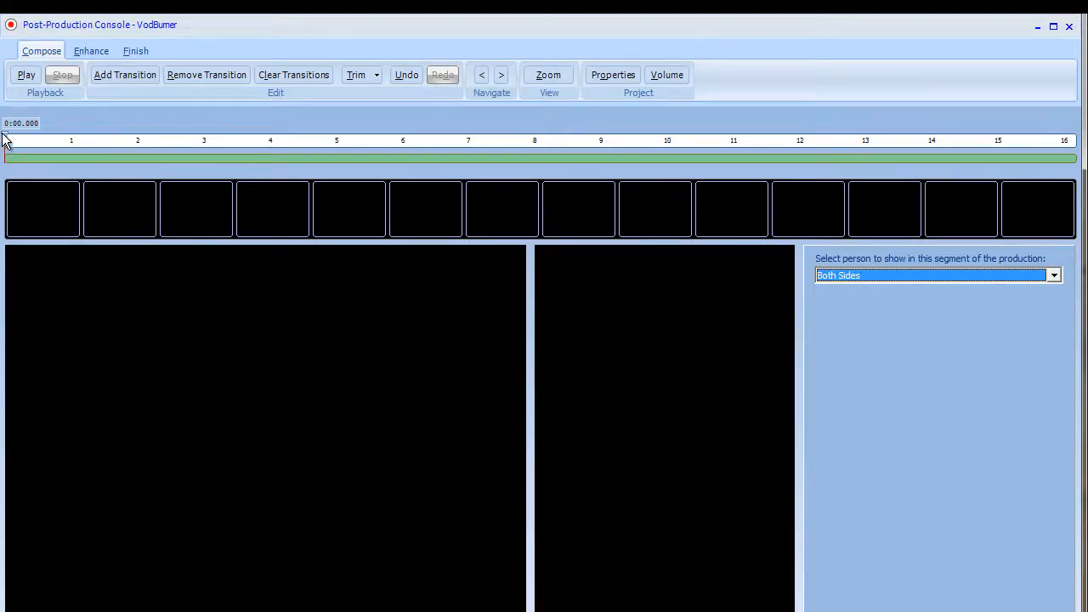
# Step: Put the playhead at 6.3 s and set the shown person to Both Sides (Reverse Order)
pyautogui.click(110, 140)
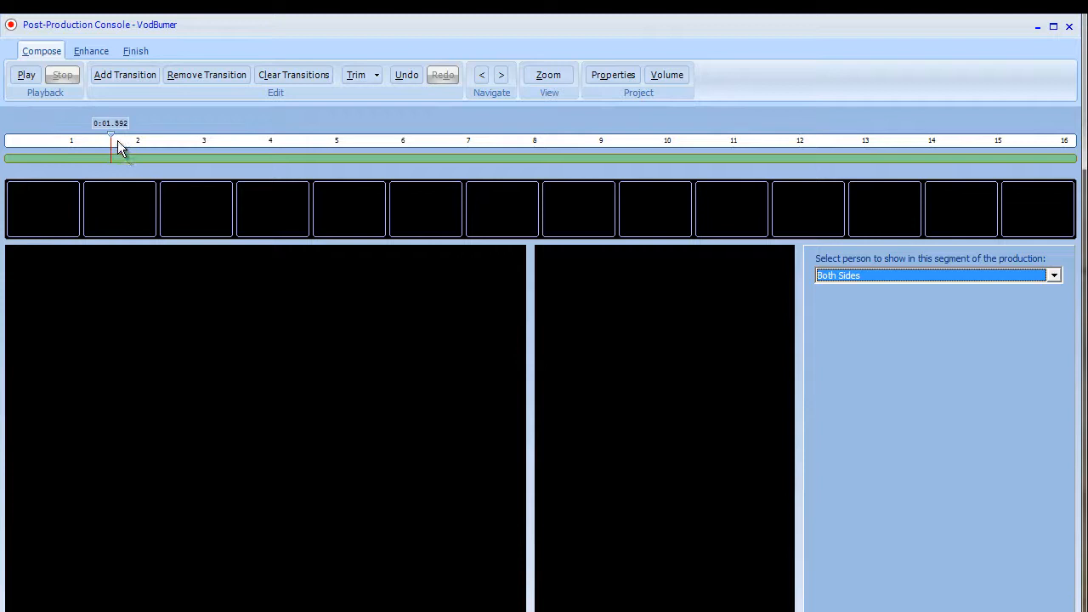
pyautogui.click(426, 140)
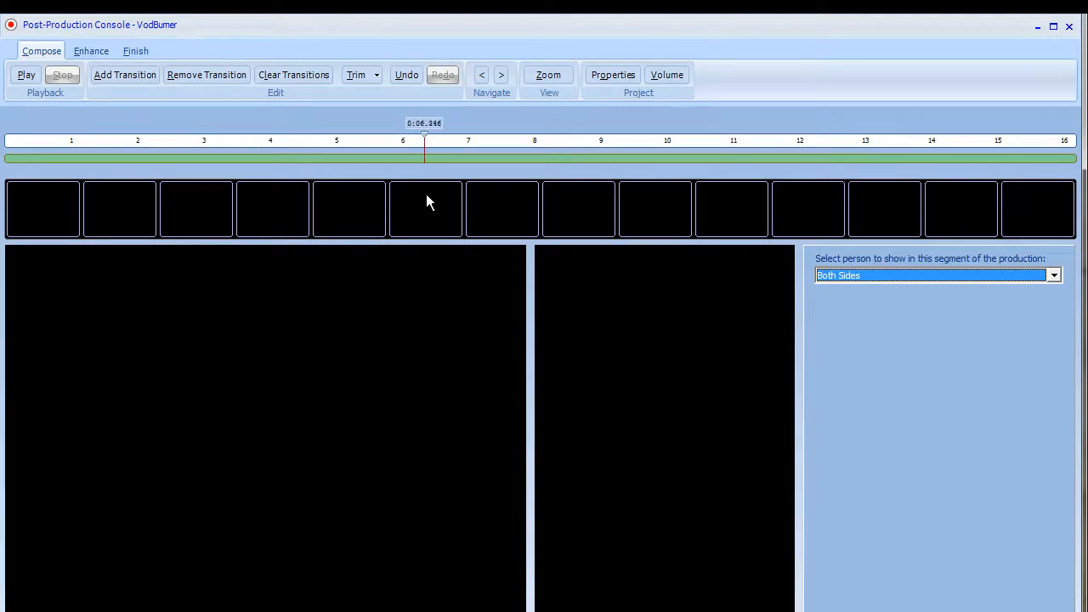
pyautogui.click(1054, 275)
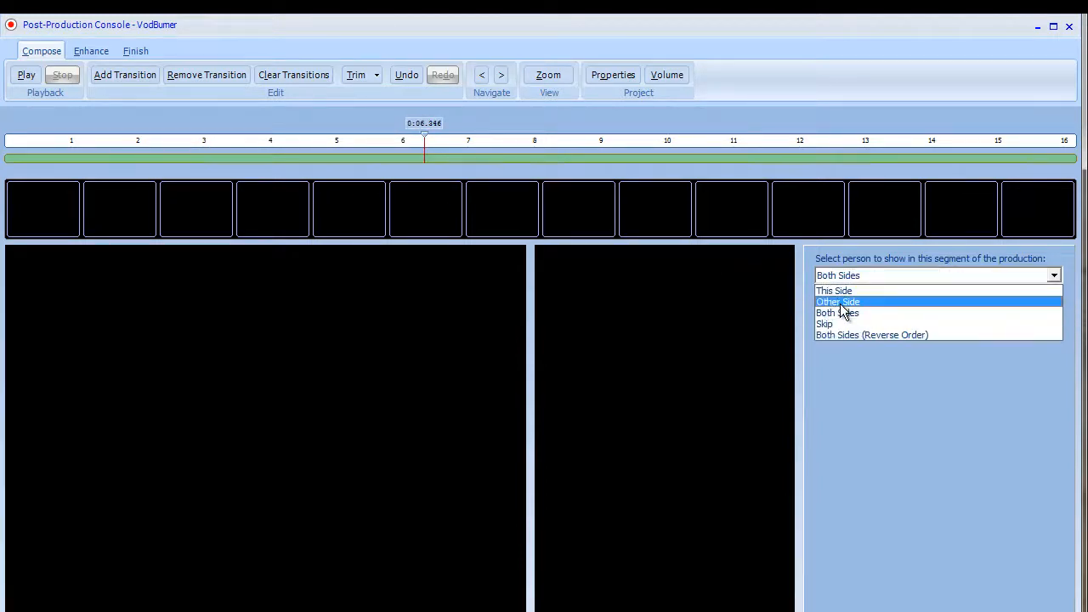
pyautogui.click(837, 301)
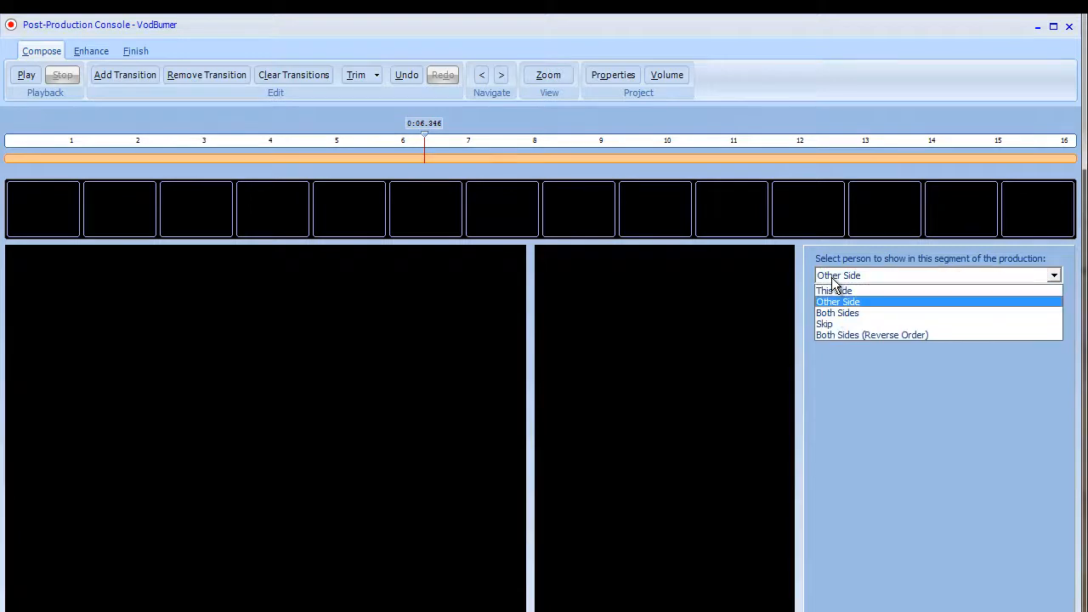
pyautogui.click(834, 290)
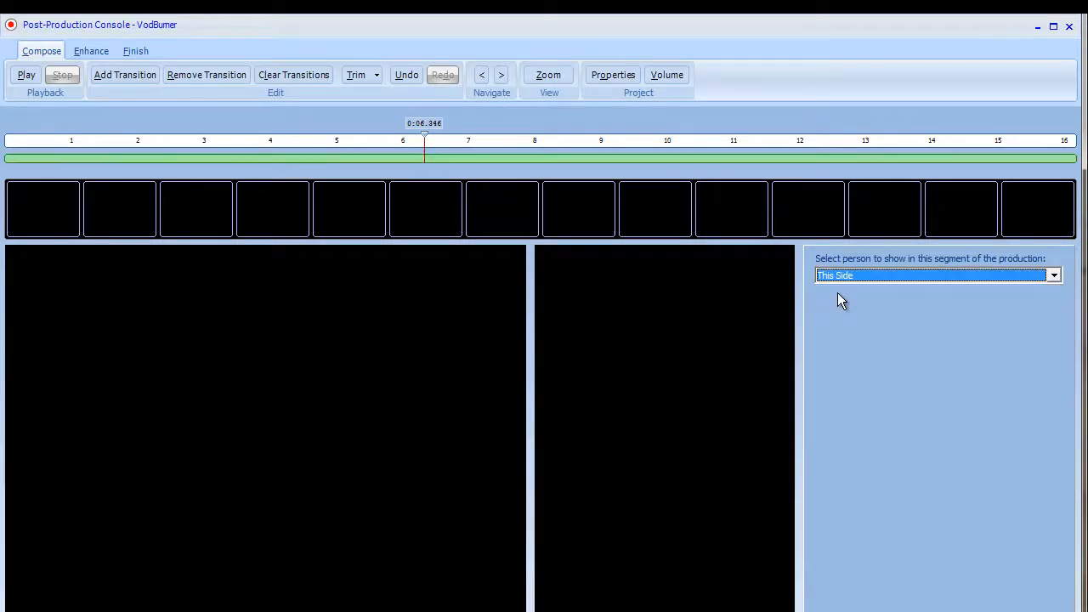
pyautogui.click(1054, 276)
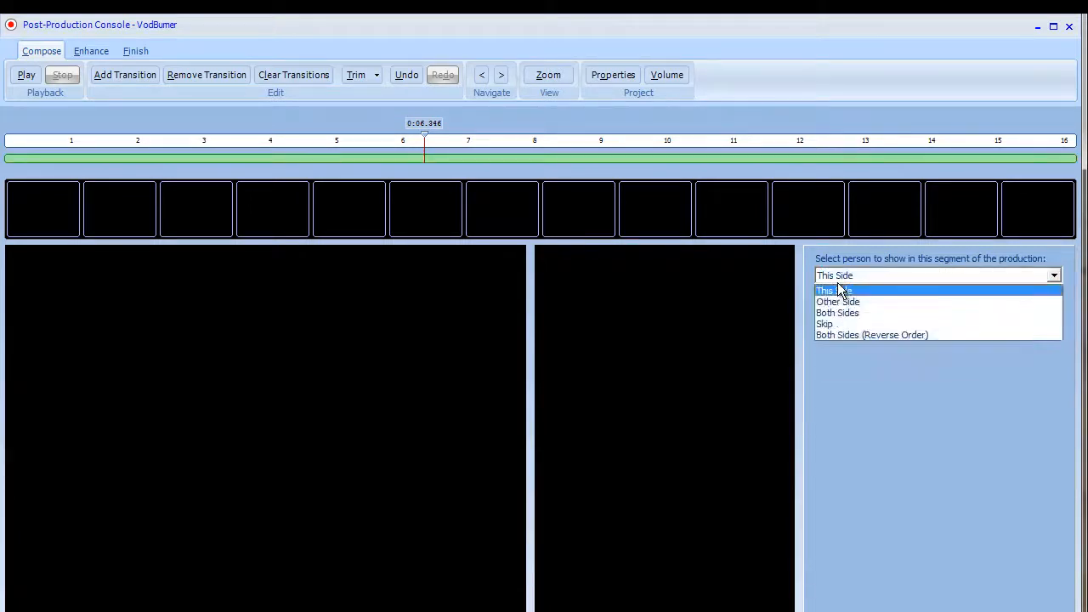
pyautogui.click(872, 334)
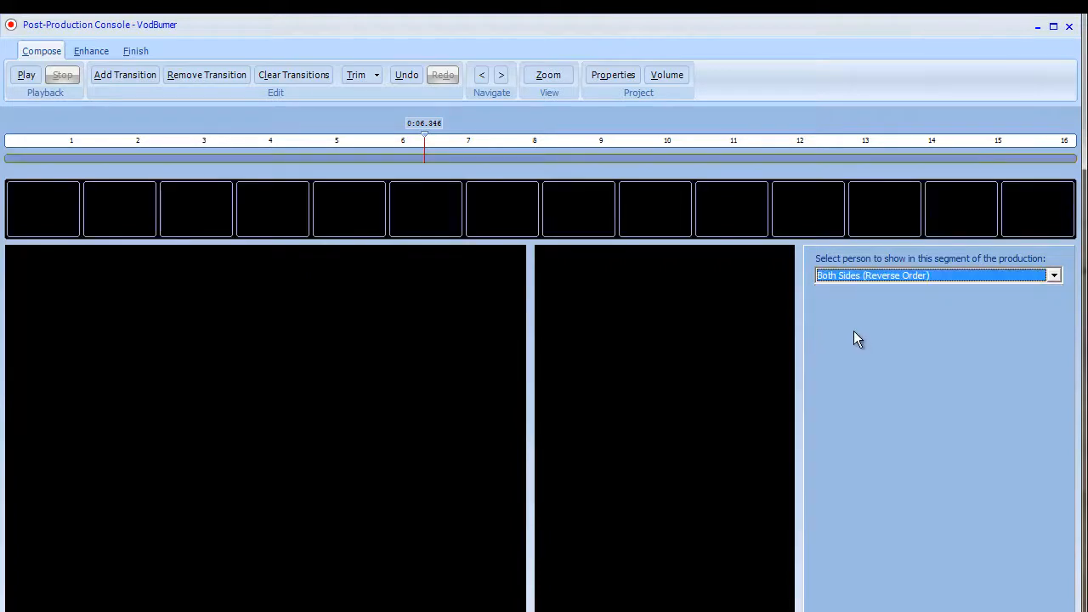
pyautogui.moveTo(329, 181)
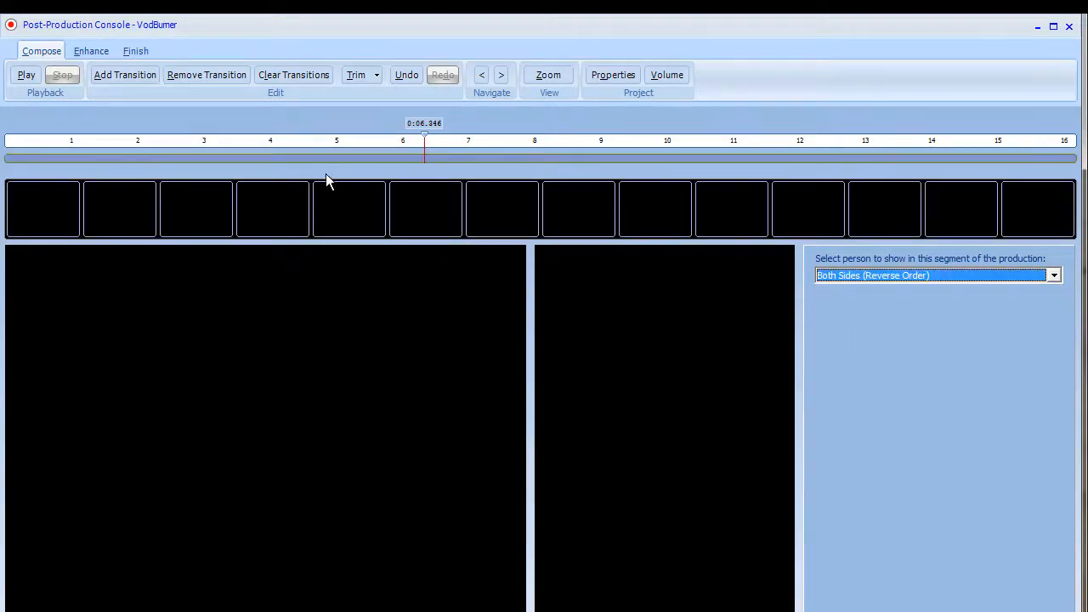
pyautogui.moveTo(432, 142)
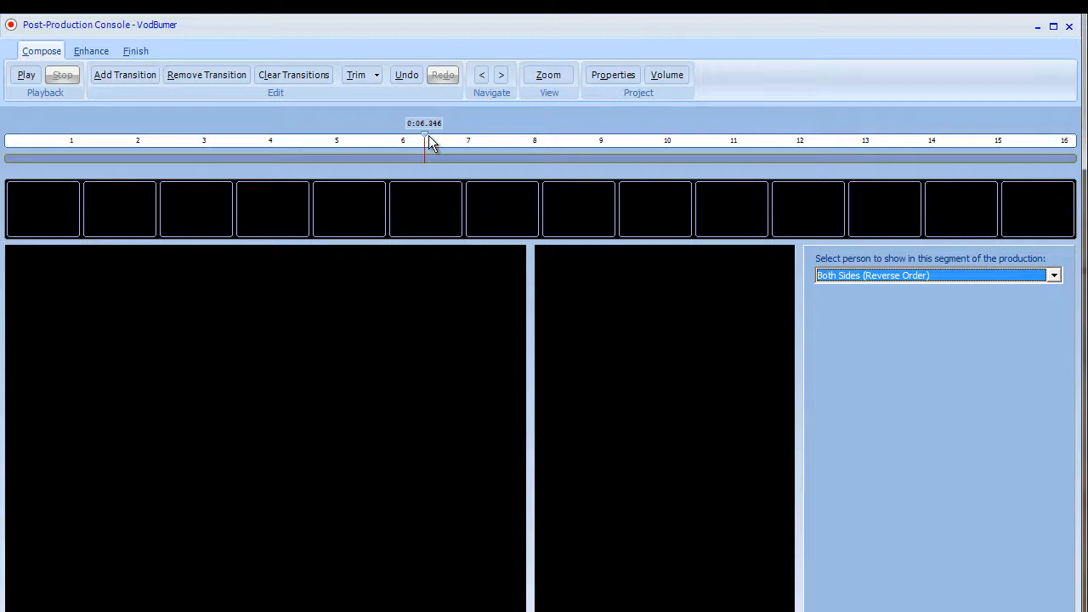
pyautogui.moveTo(442, 337)
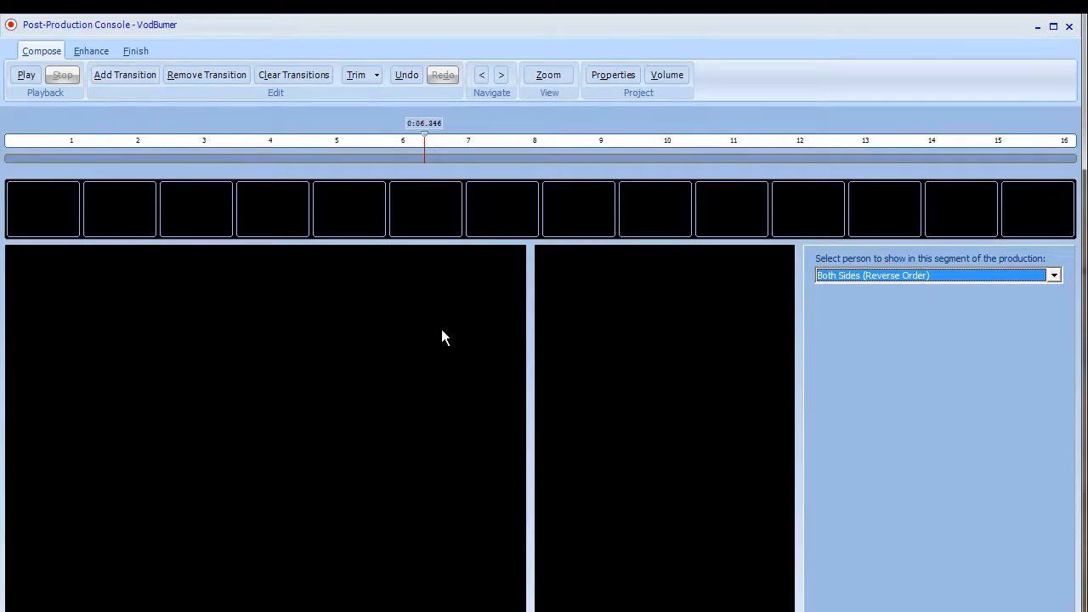
pyautogui.moveTo(314, 442)
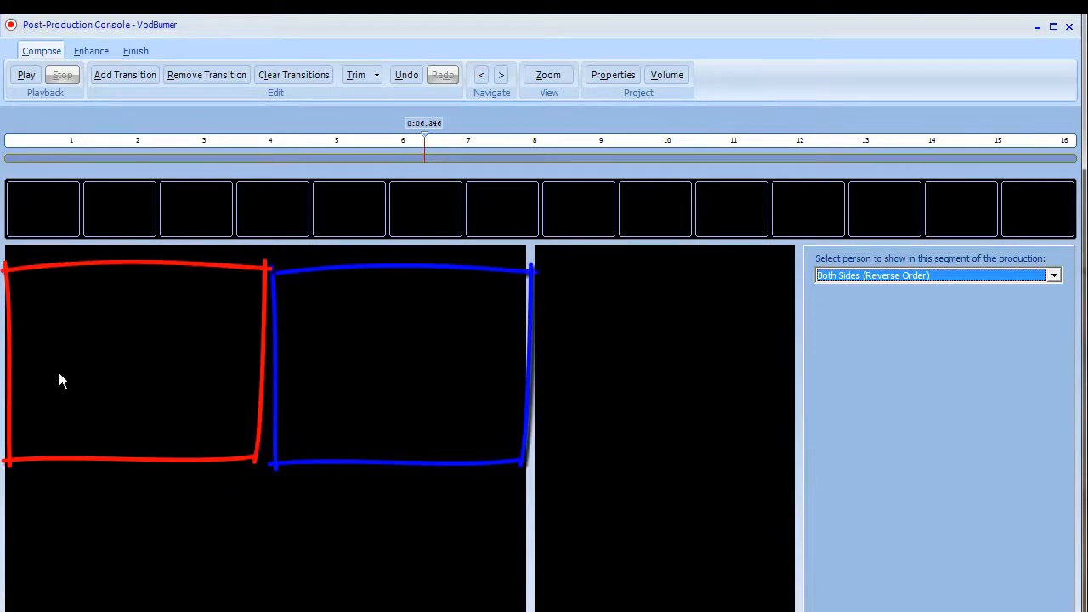
pyautogui.moveTo(483, 213)
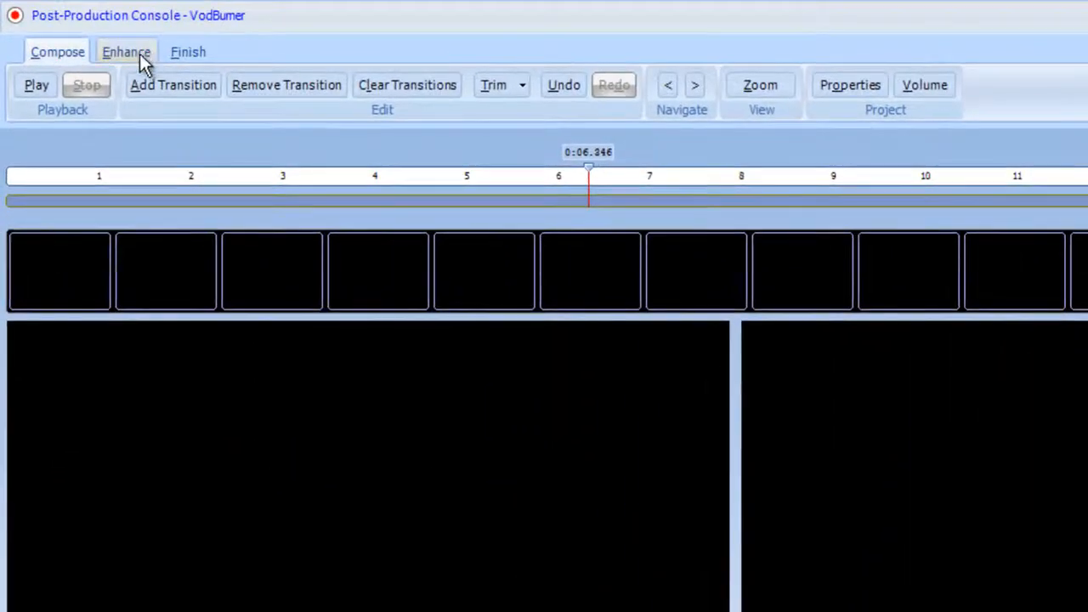
pyautogui.click(126, 52)
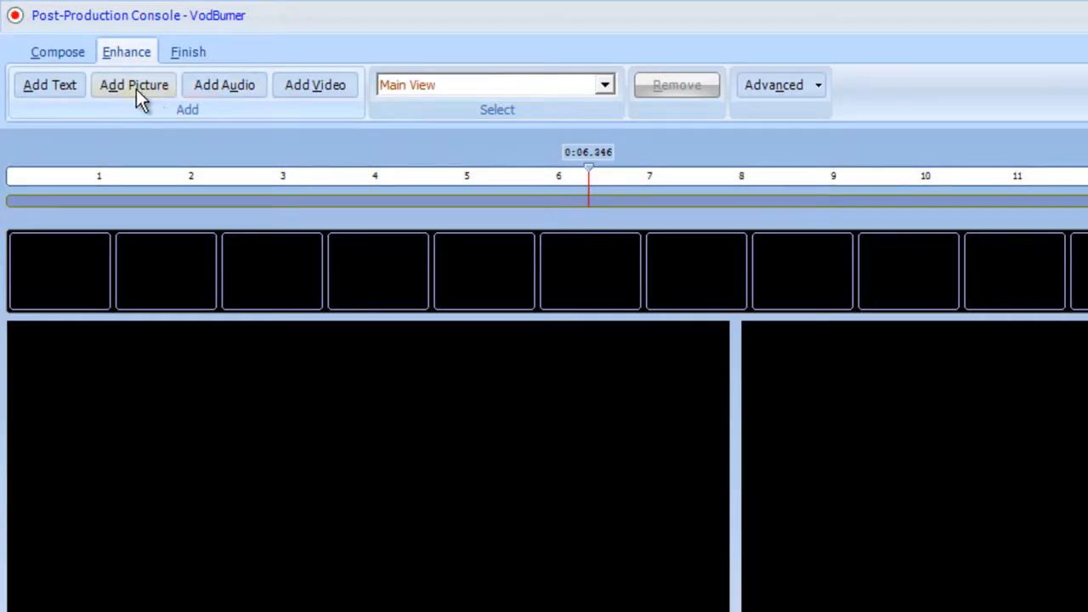
pyautogui.click(57, 52)
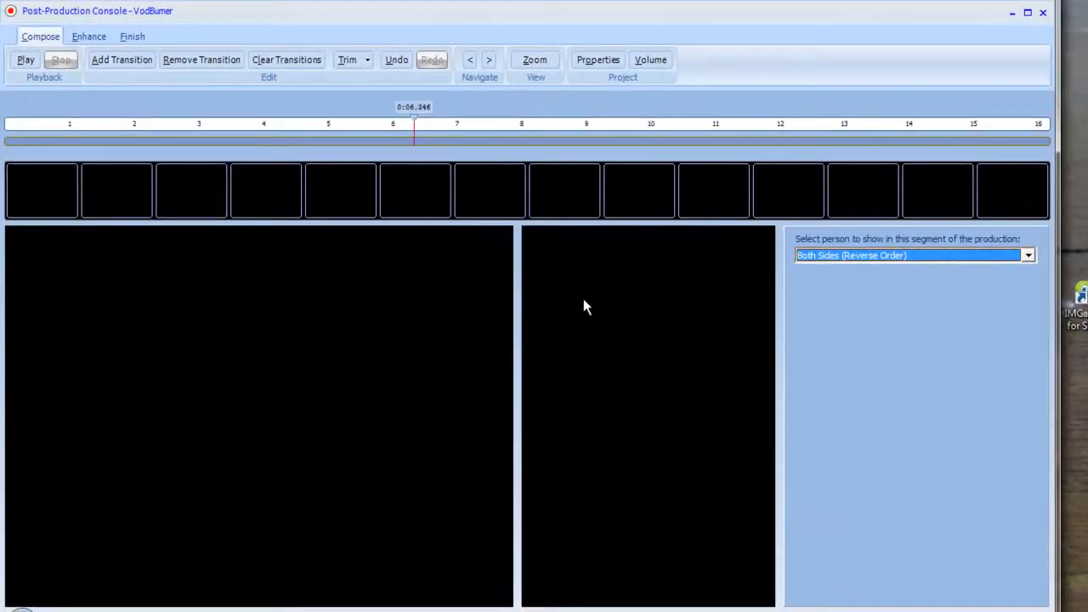
pyautogui.moveTo(568, 200)
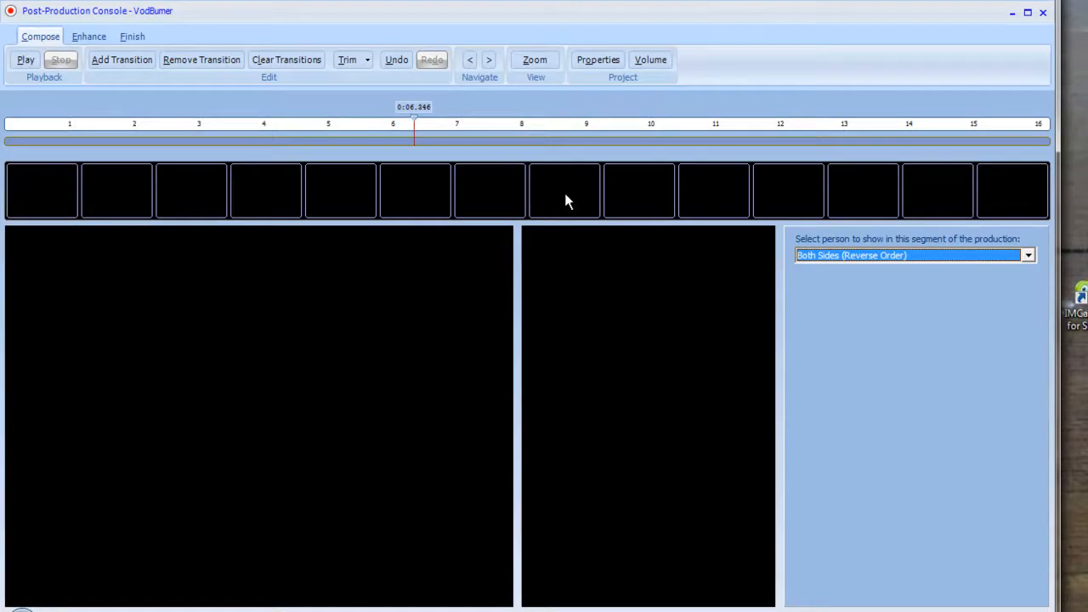
pyautogui.moveTo(513, 85)
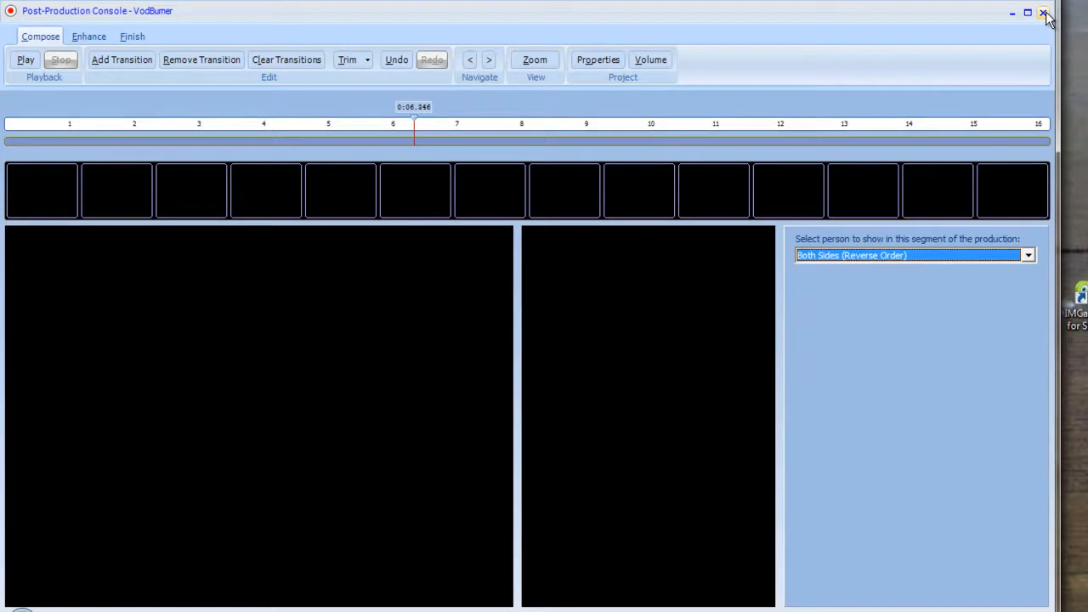
# Step: Close the Post-Production Console window with its X button
pyautogui.click(1046, 13)
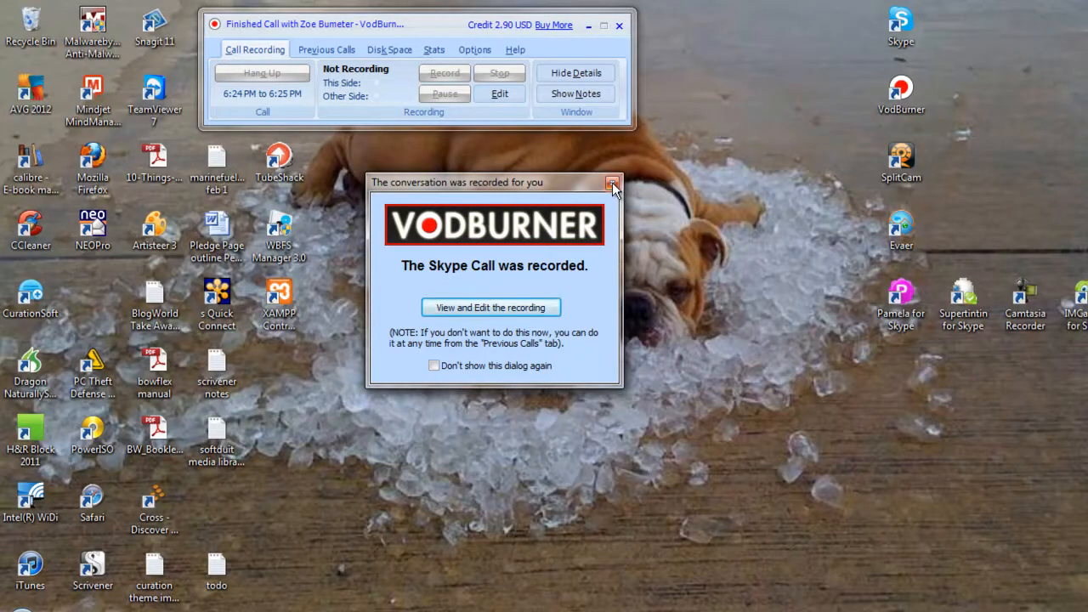
pyautogui.moveTo(612, 183)
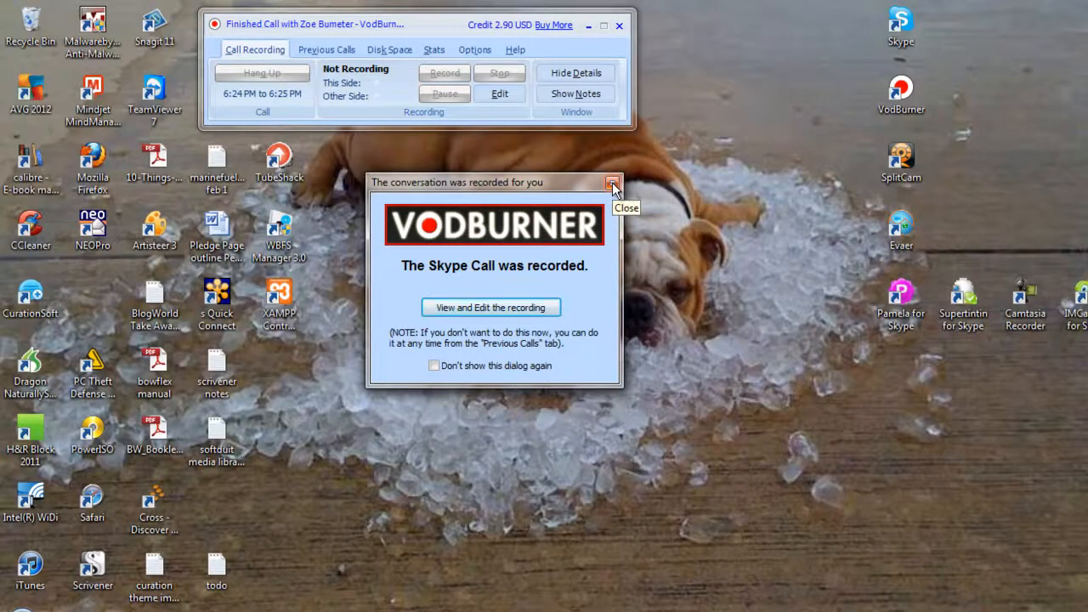